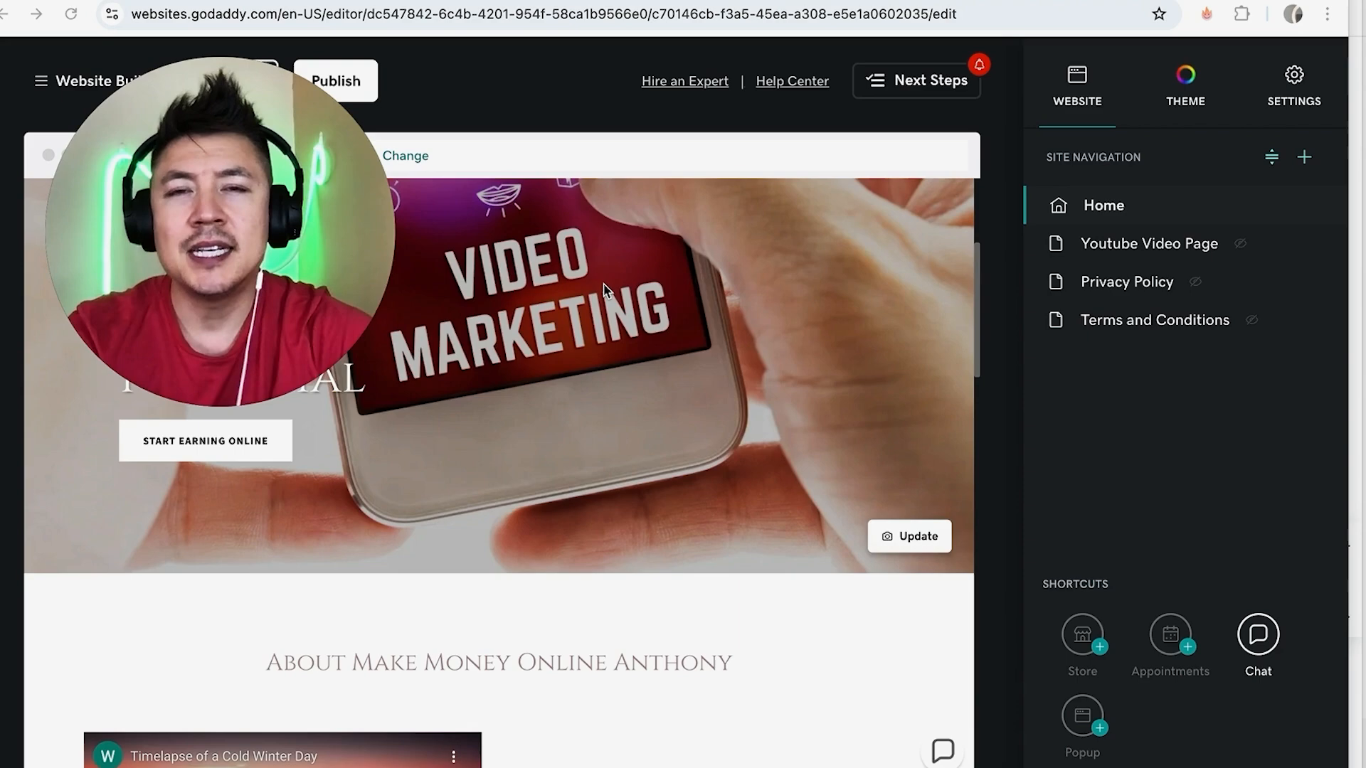
mouse_move(706, 200)
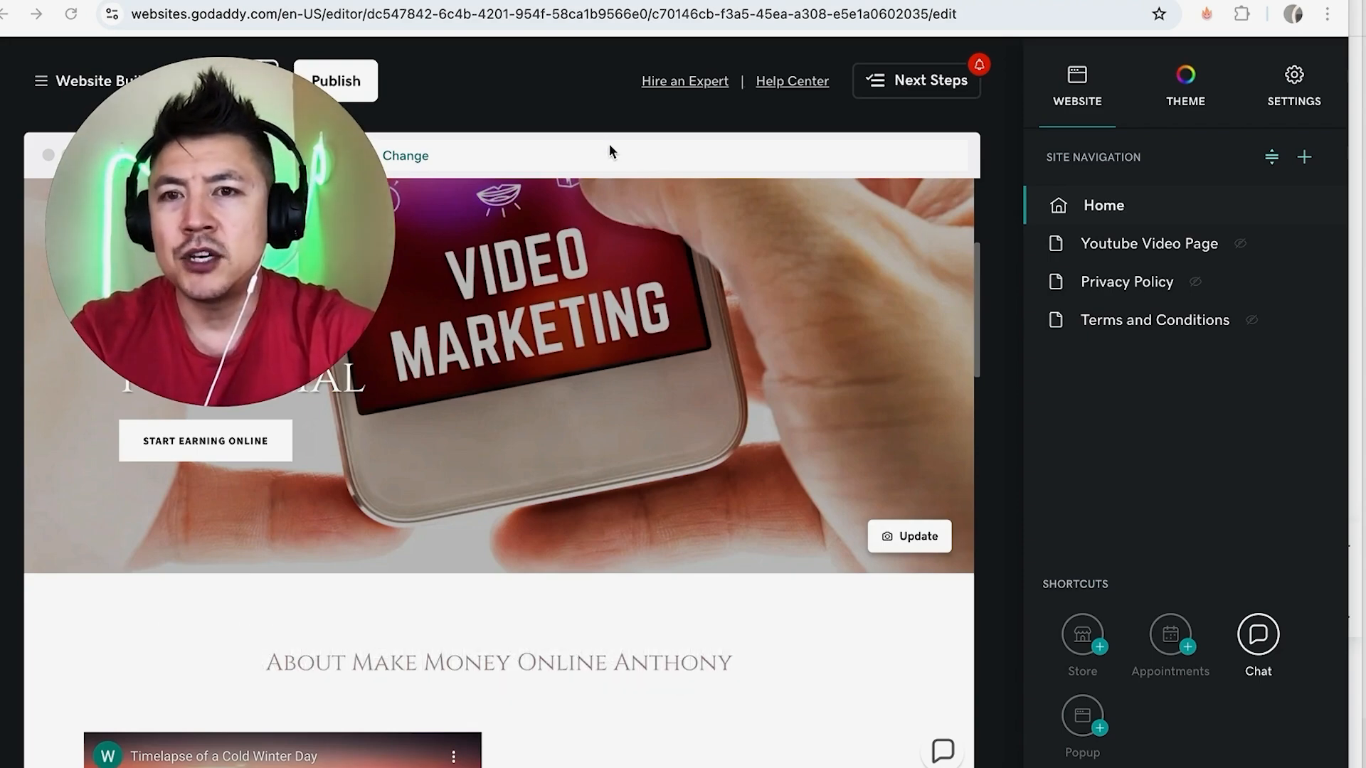
mouse_move(592, 118)
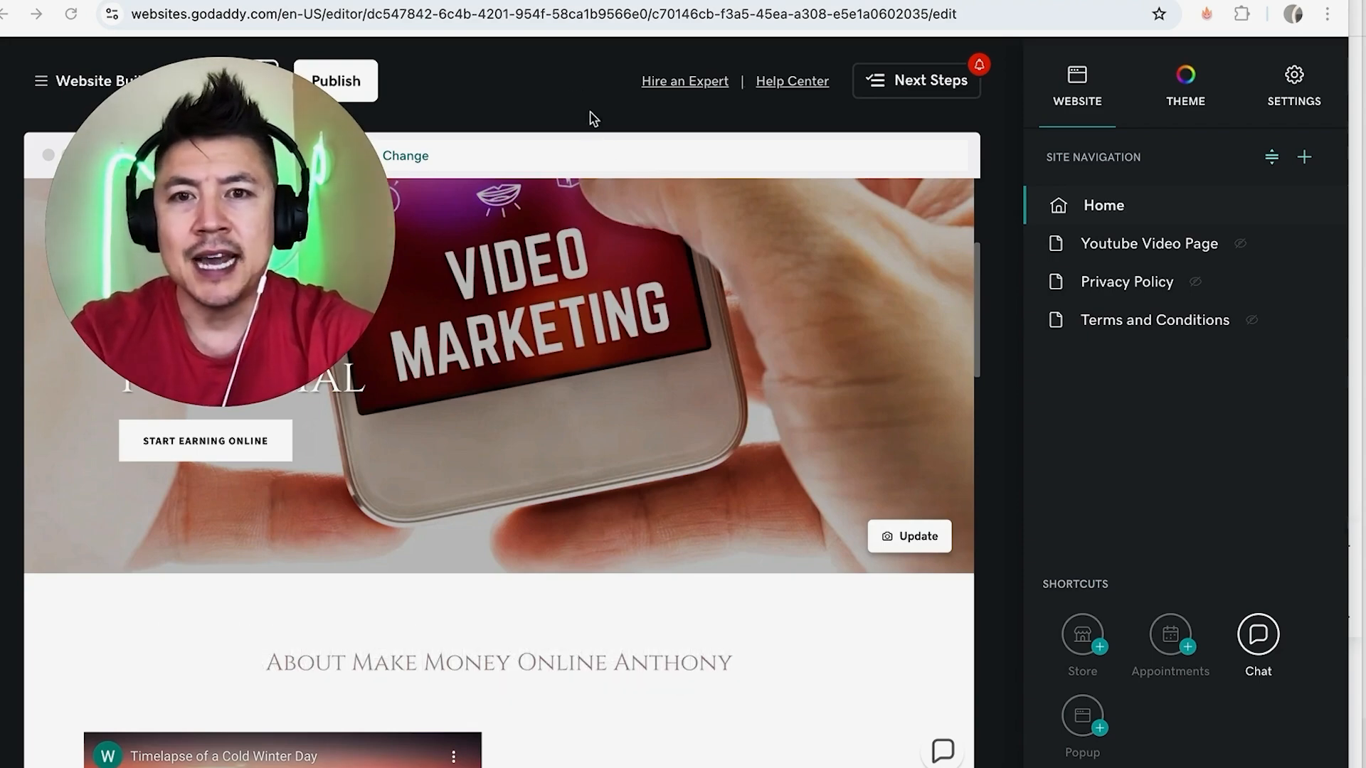
mouse_move(648, 177)
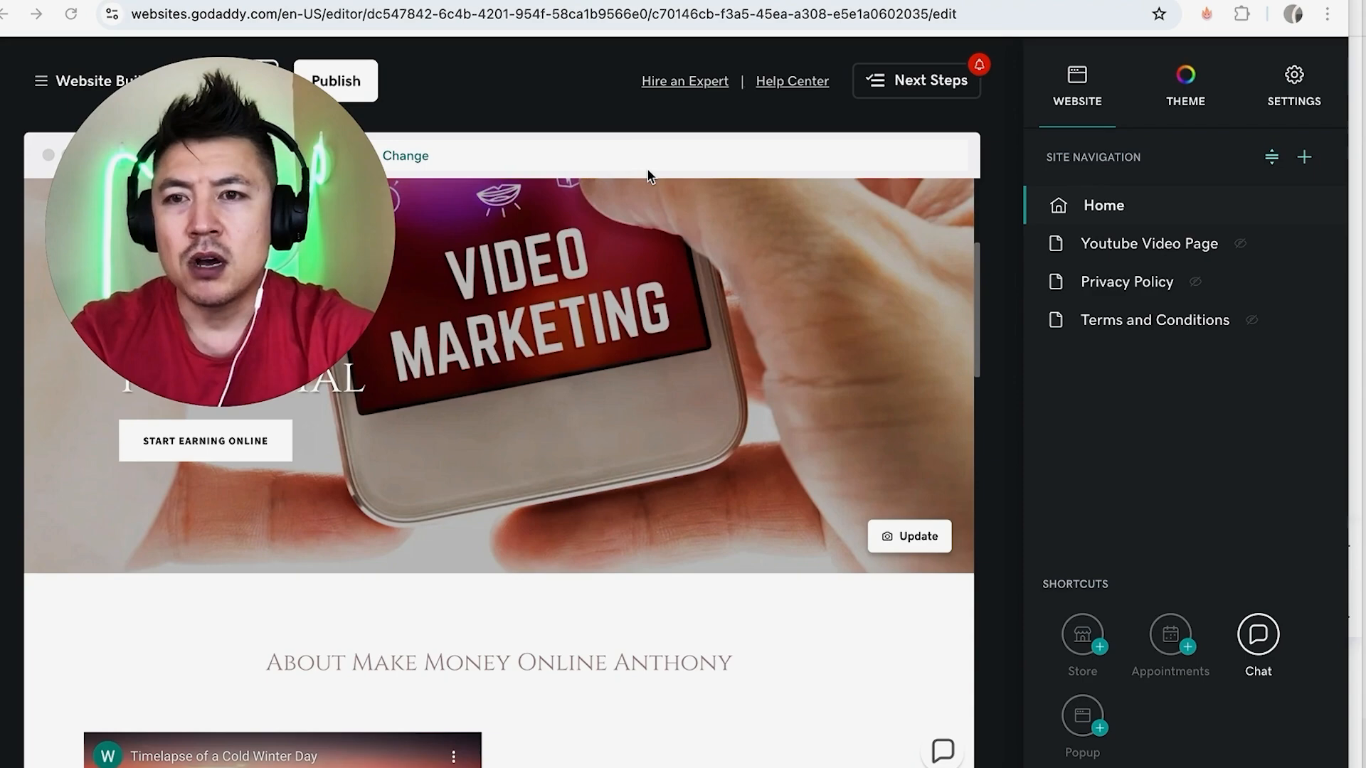
mouse_move(1005, 228)
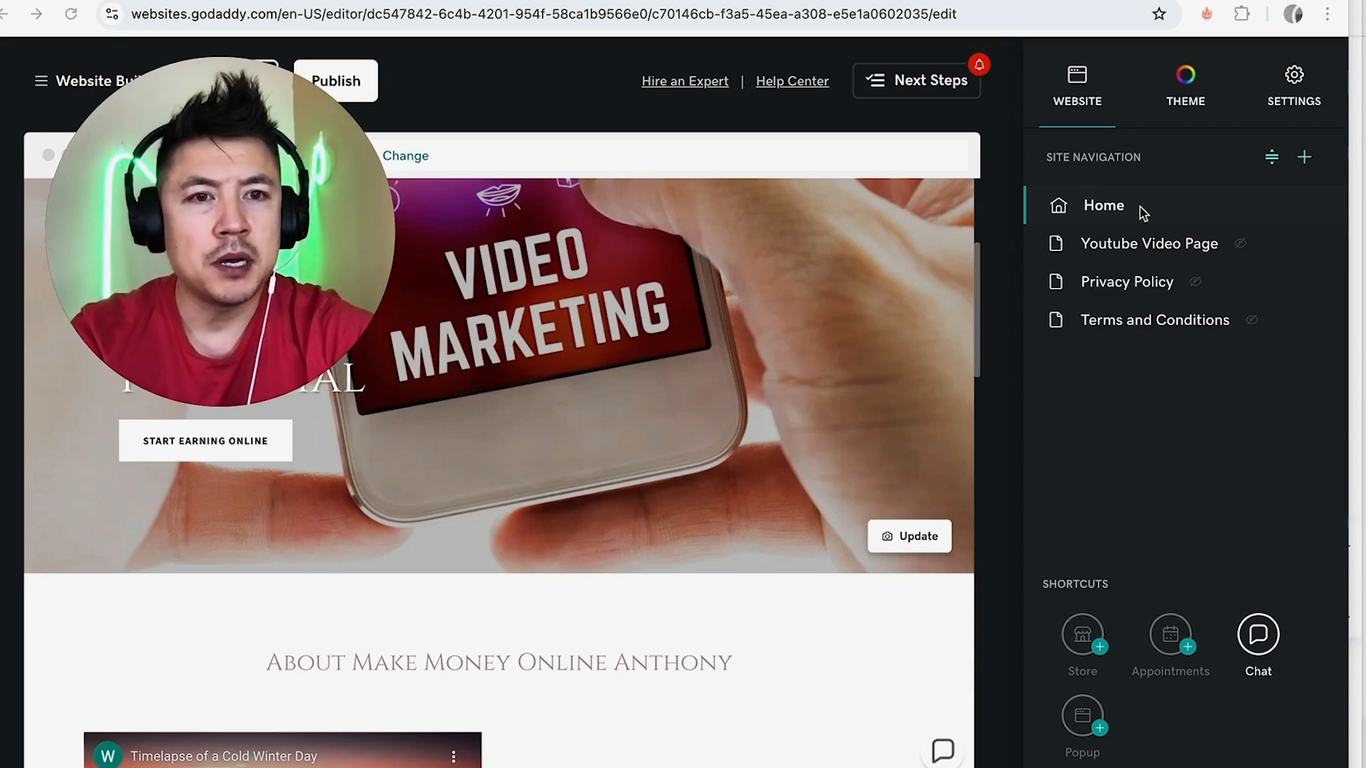
mouse_move(1147, 290)
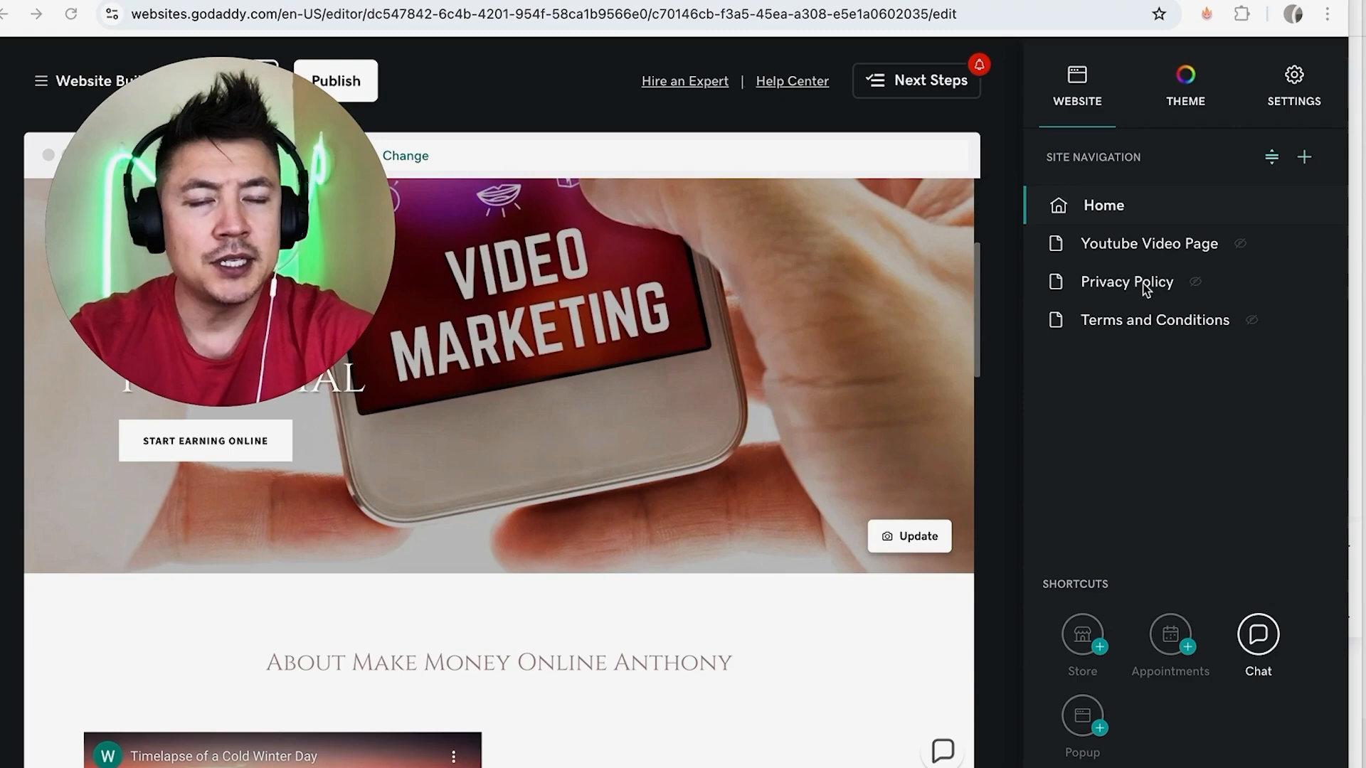
Open the Youtube Video Page and scroll to the HTML Code section above the footer.
click(1147, 244)
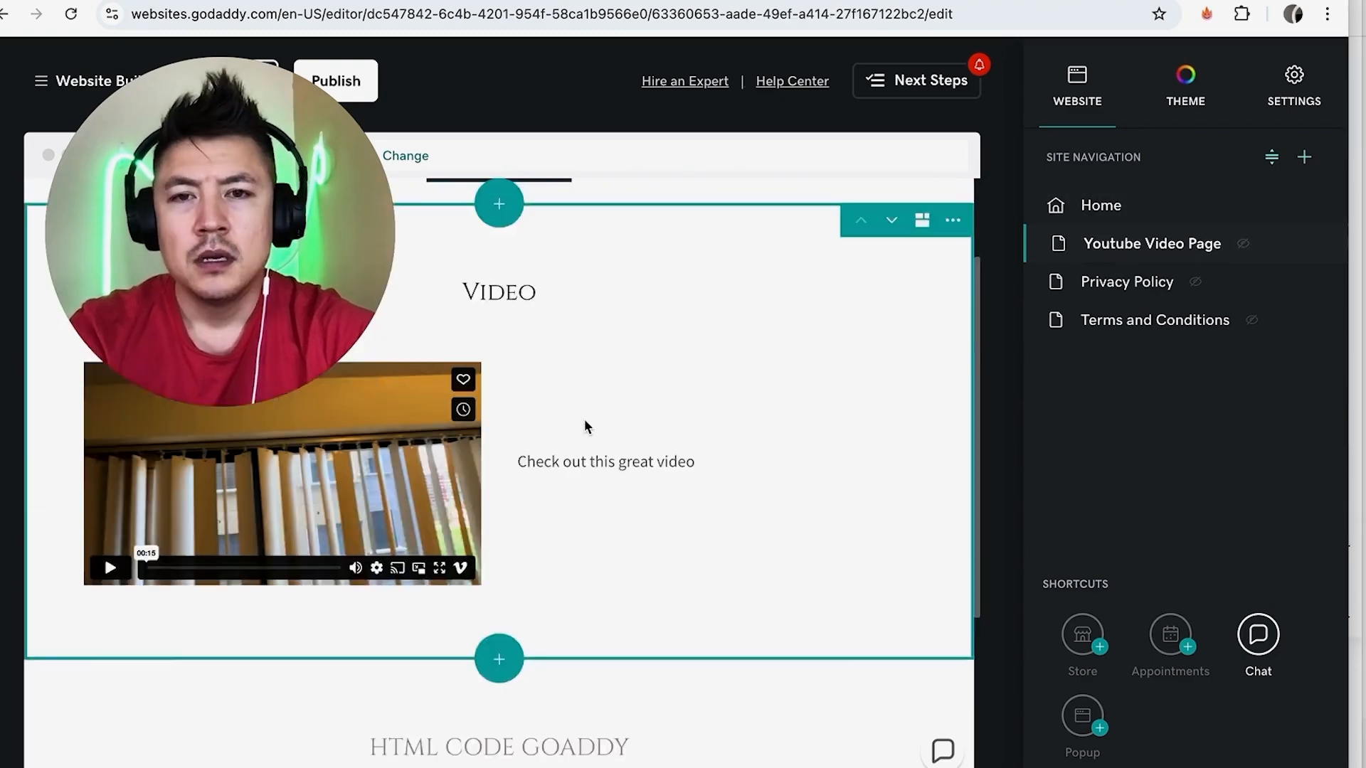
scroll(down, 3)
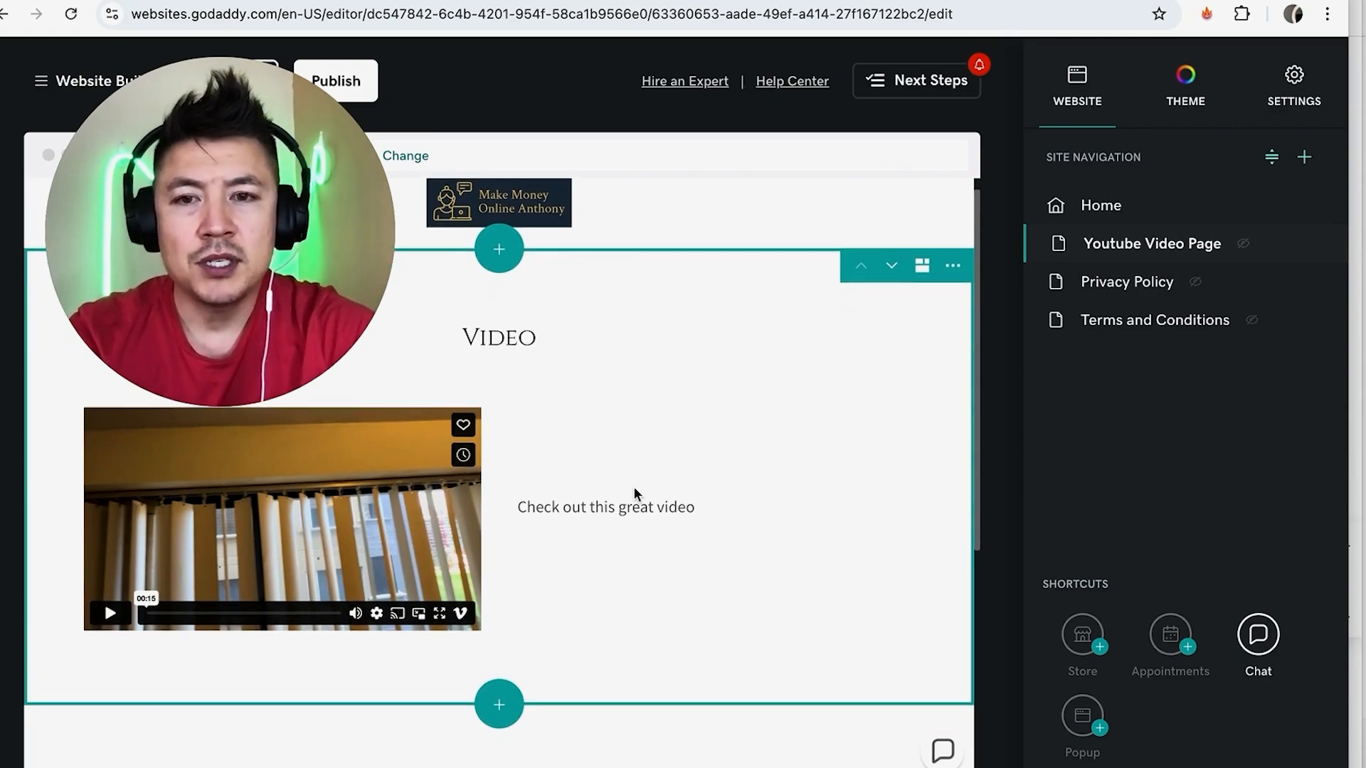
scroll(down, 3)
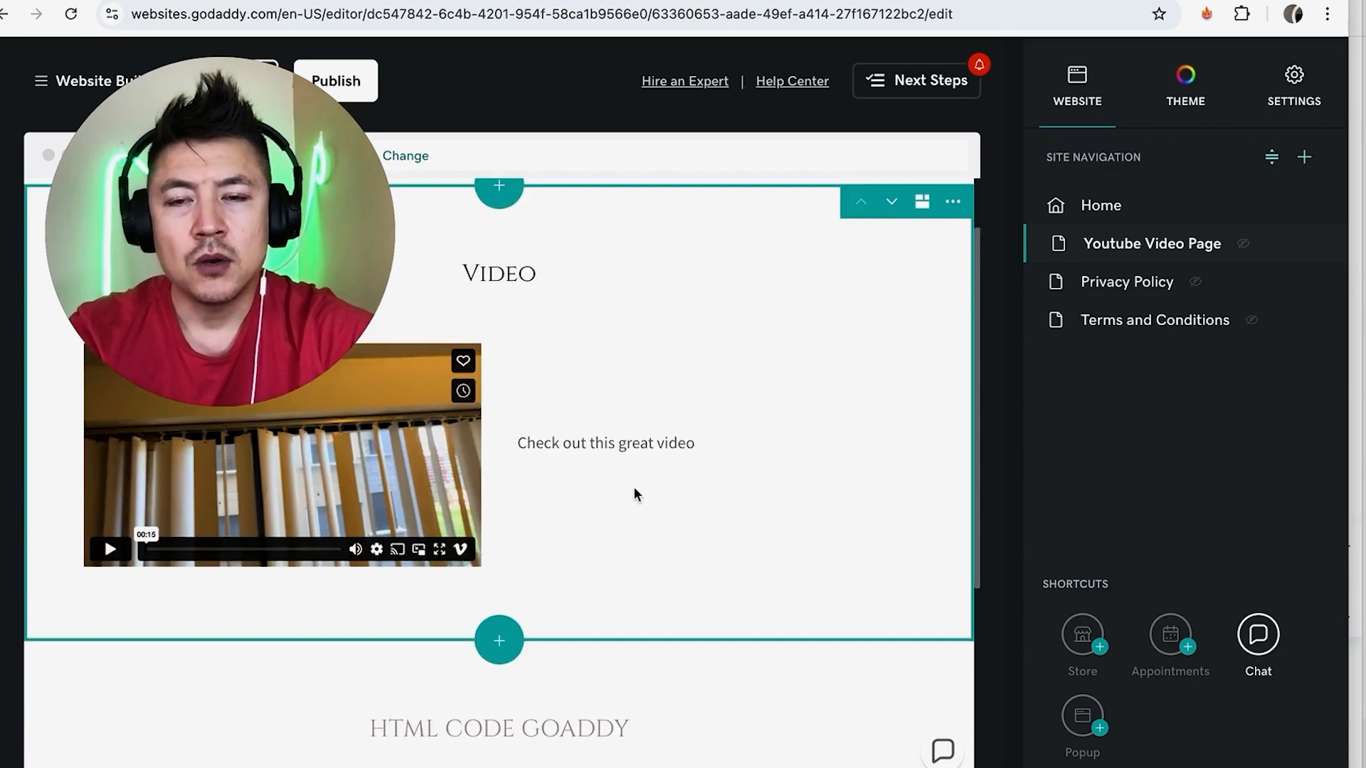
scroll(up, 3)
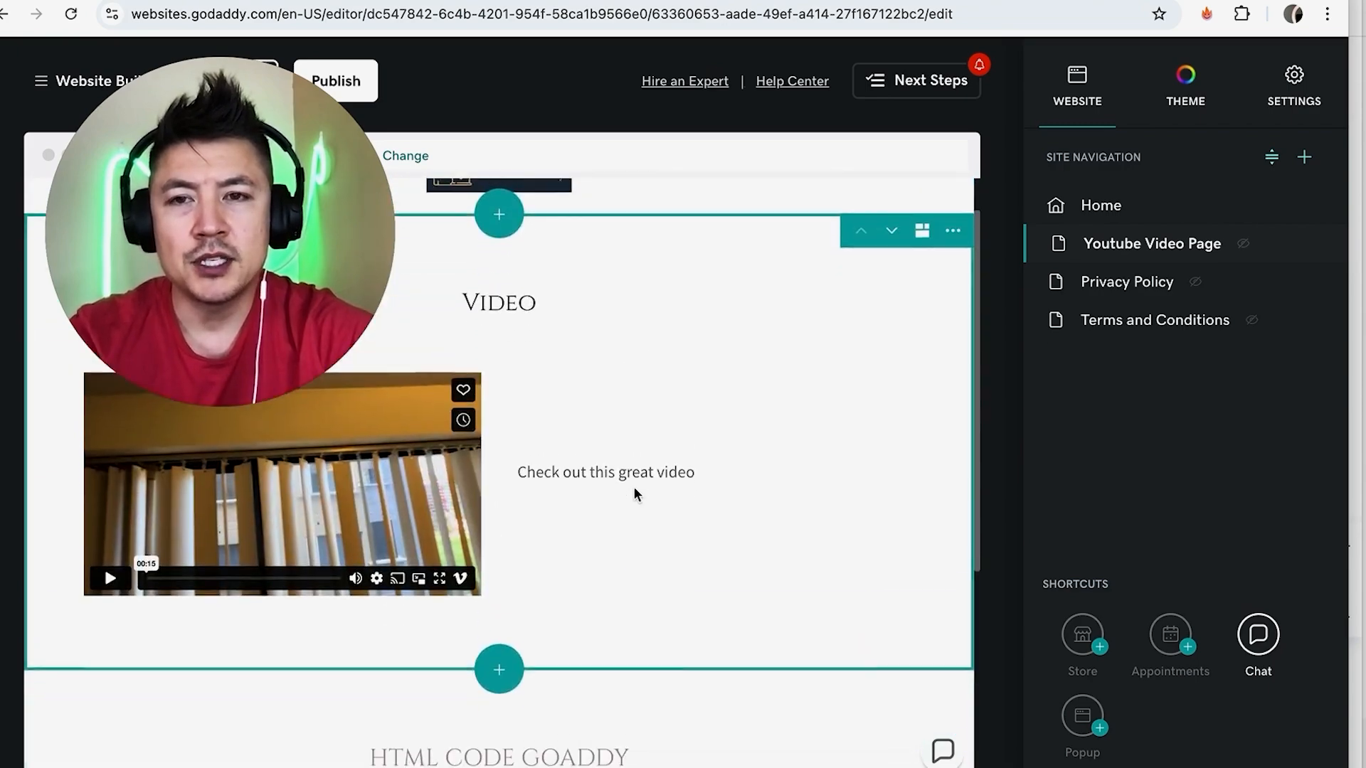
scroll(down, 3)
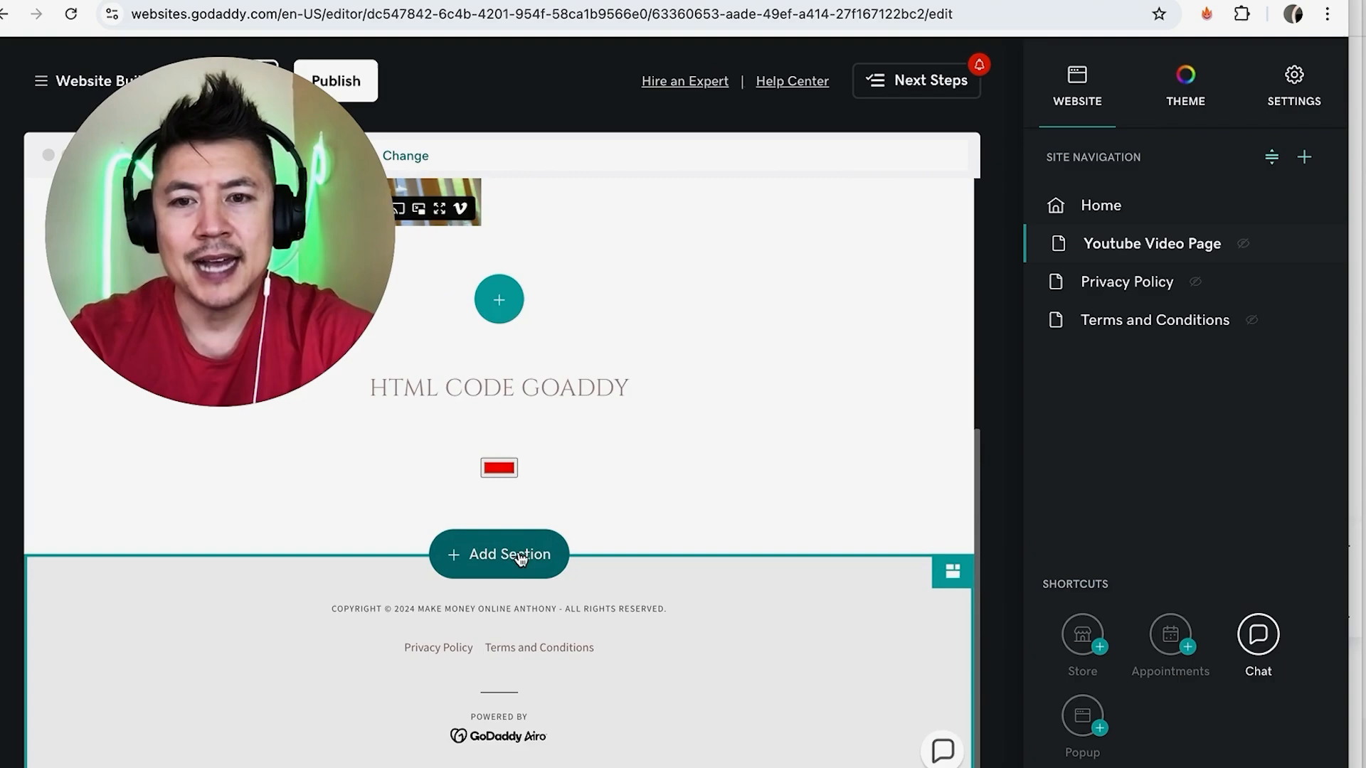
Add a new Audio & Video > Audio section with the centred SoundCloud layout above the footer.
click(498, 553)
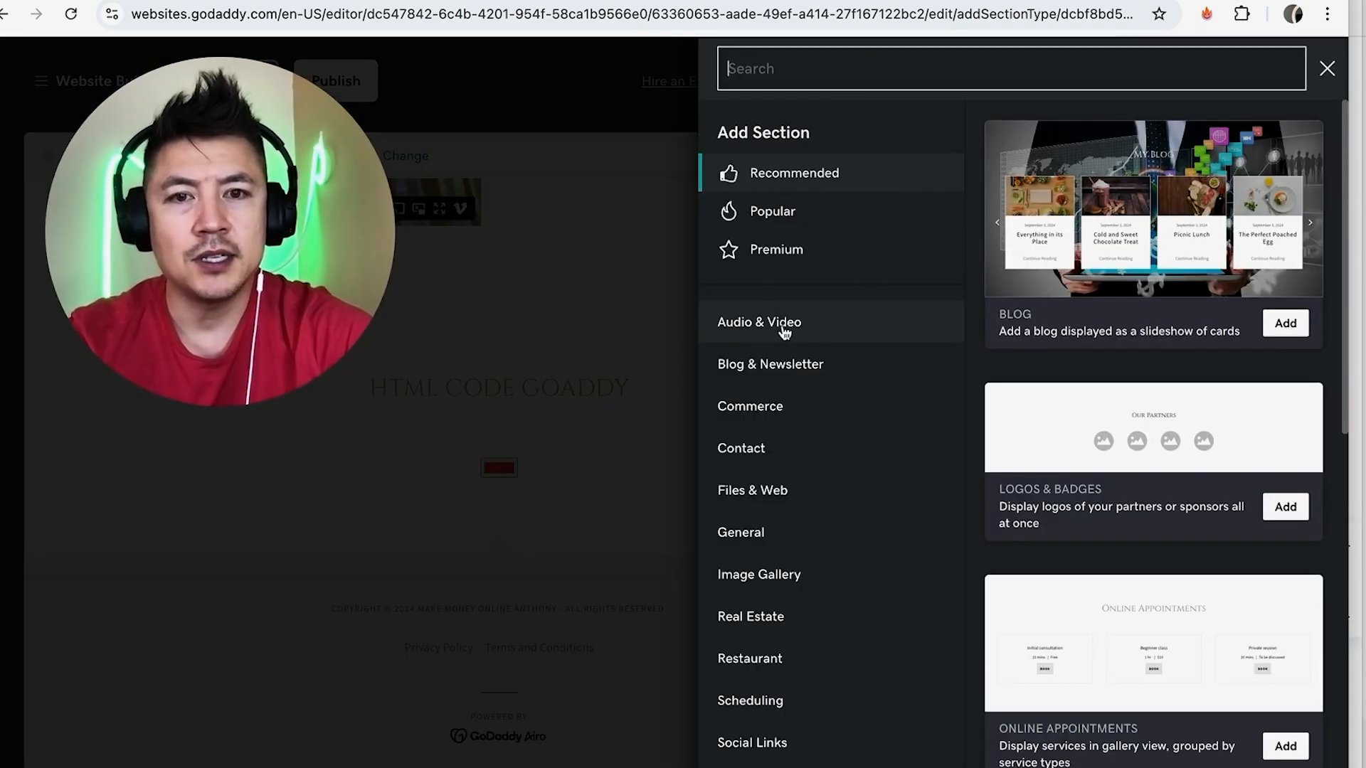
click(758, 321)
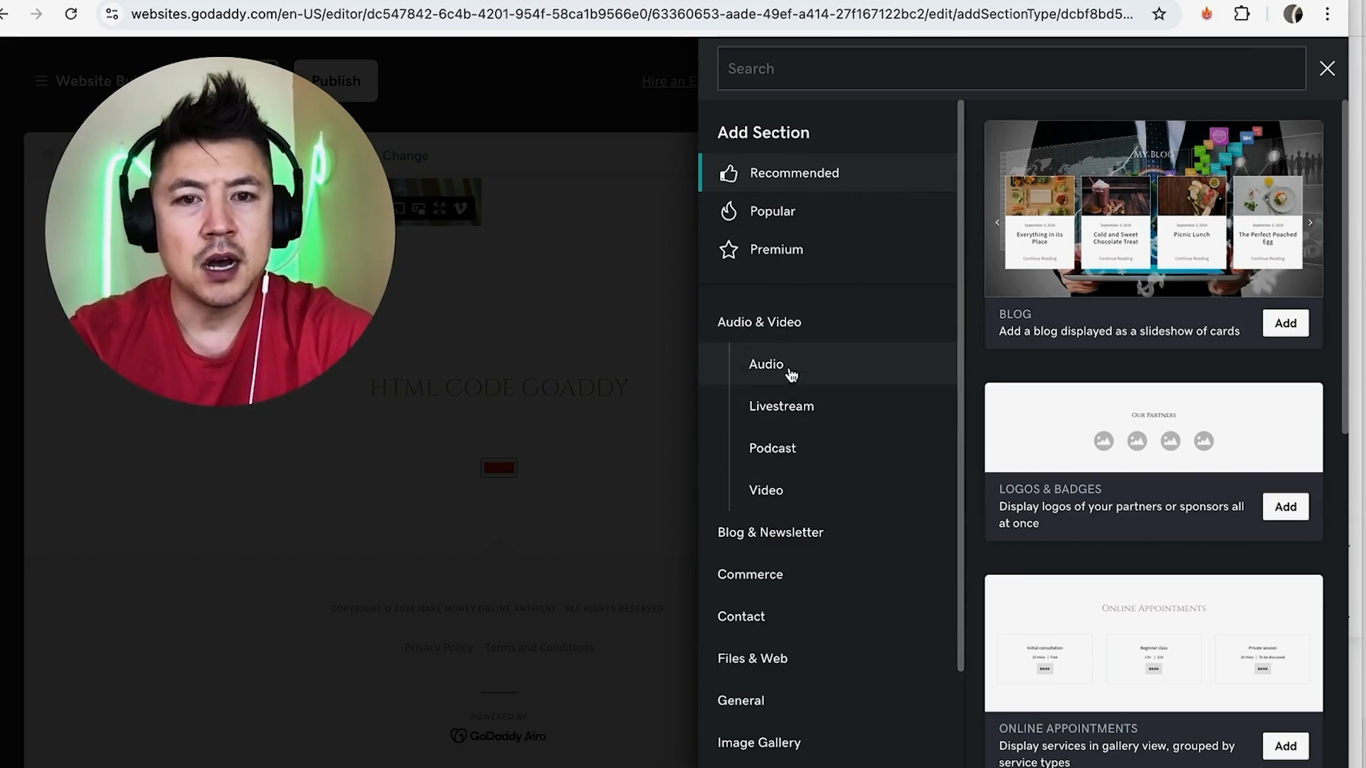
click(765, 364)
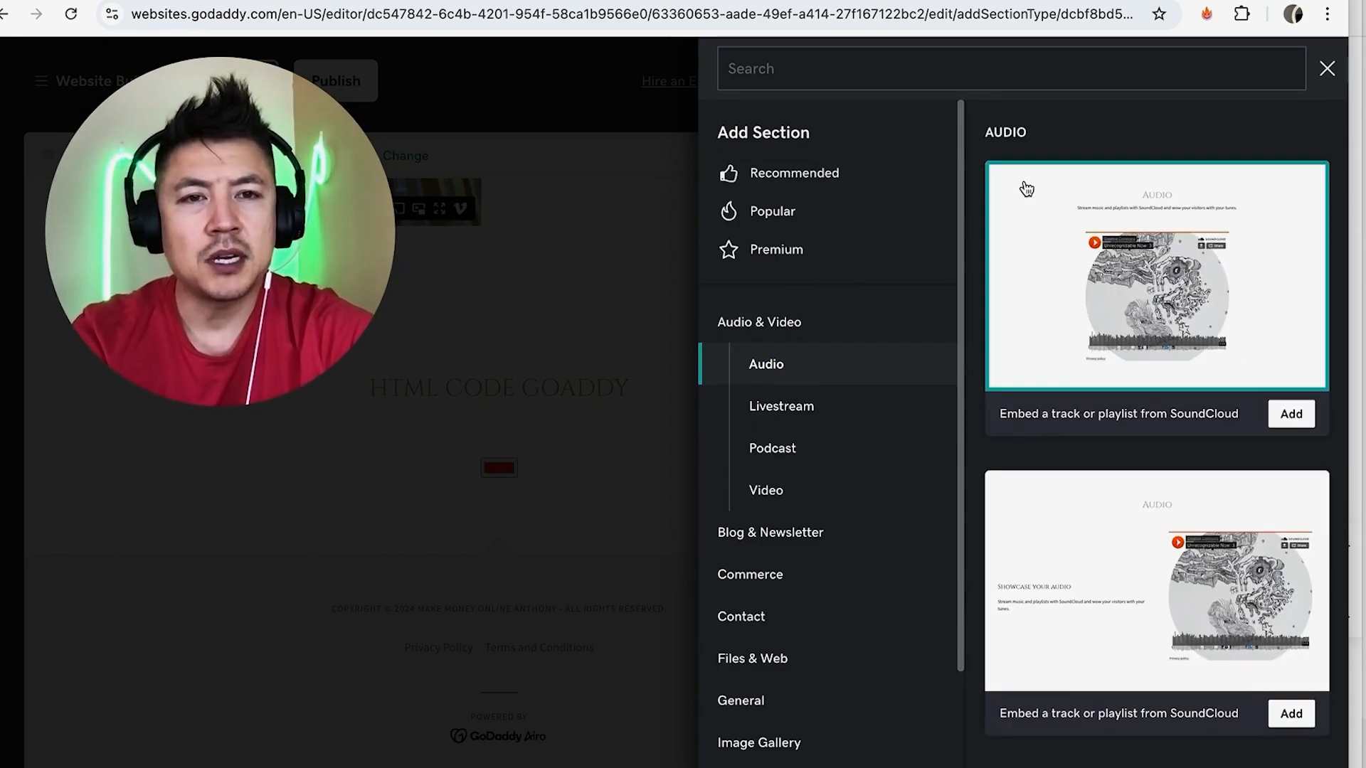
mouse_move(1036, 164)
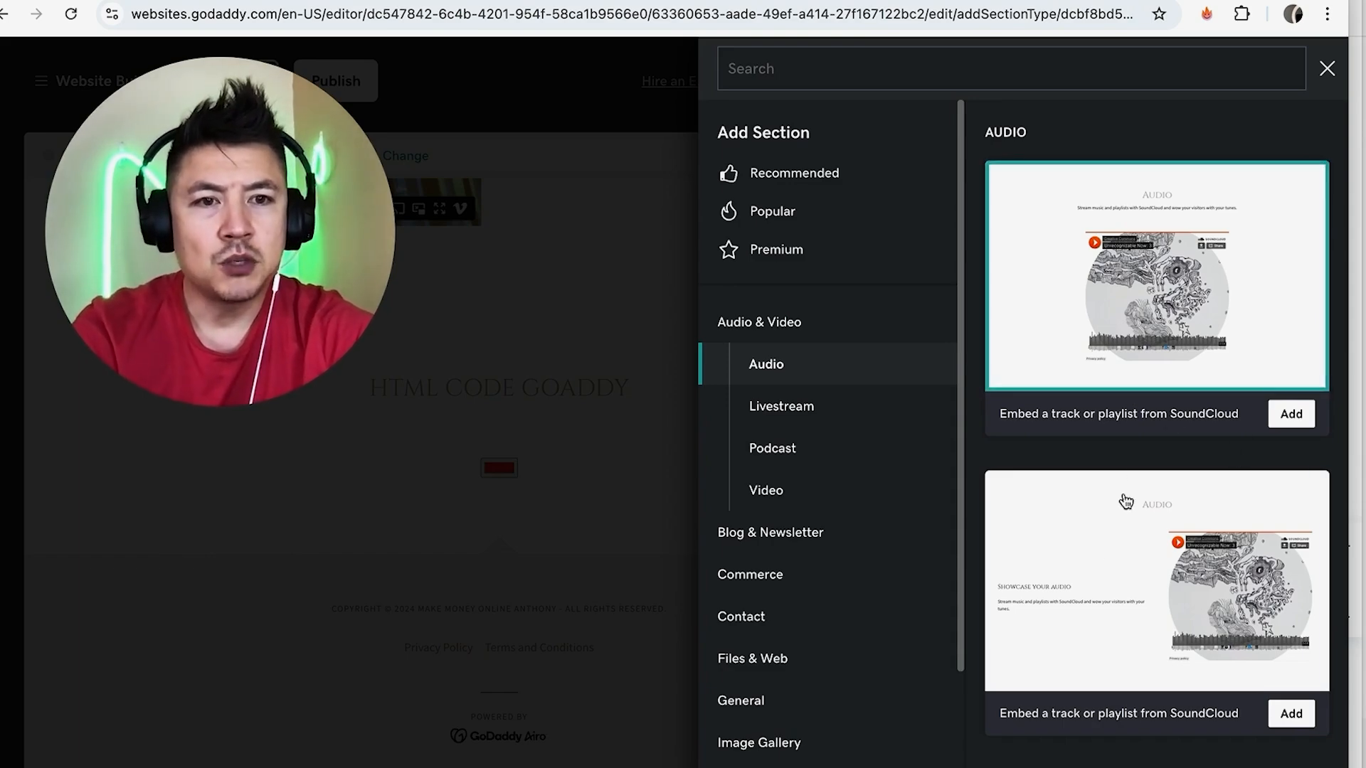
mouse_move(1154, 199)
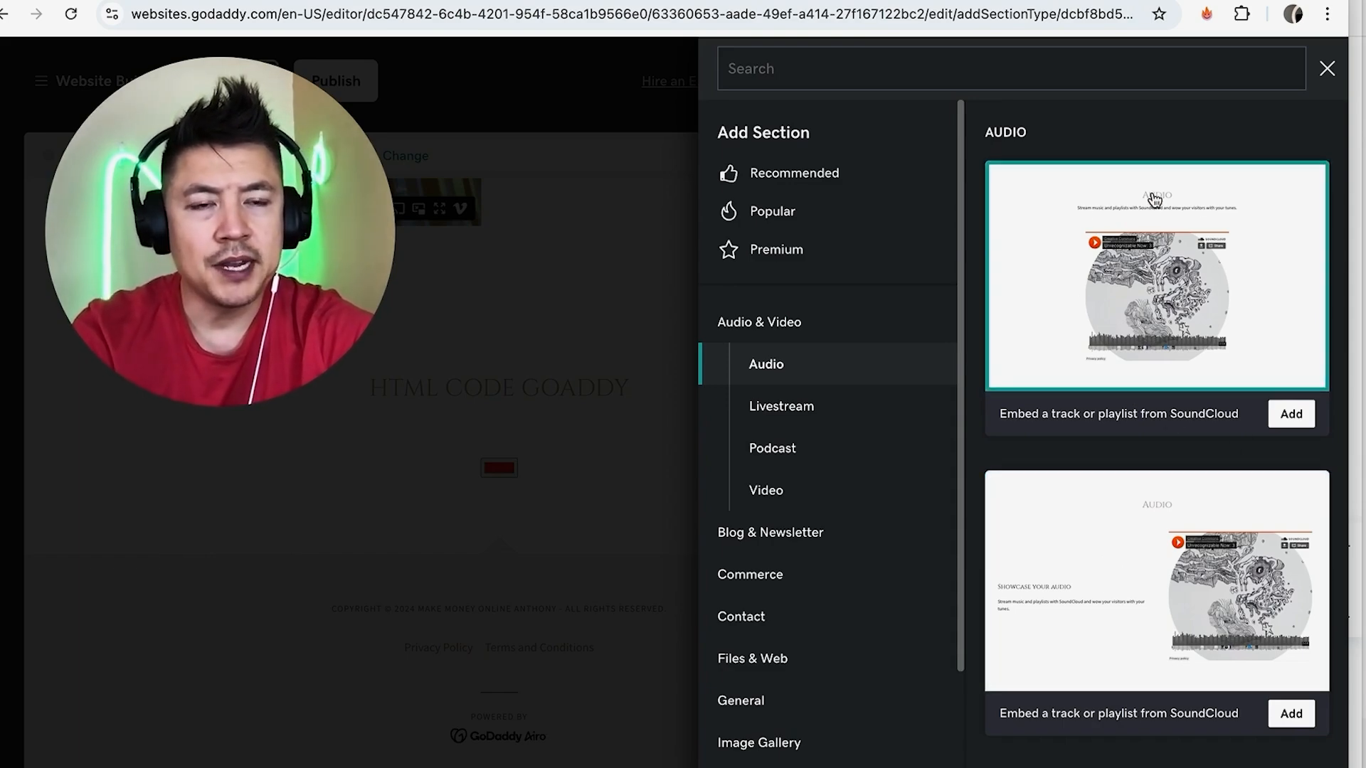
mouse_move(1084, 586)
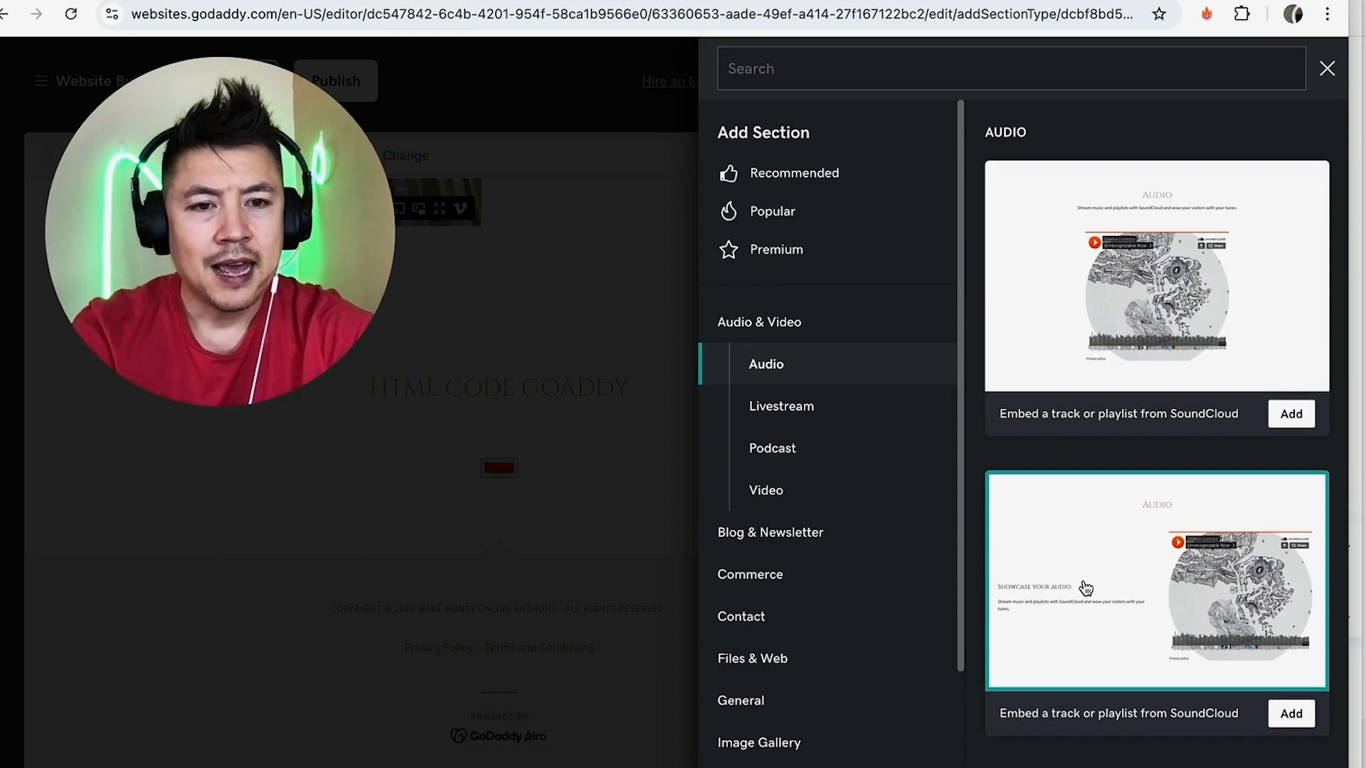
mouse_move(1239, 579)
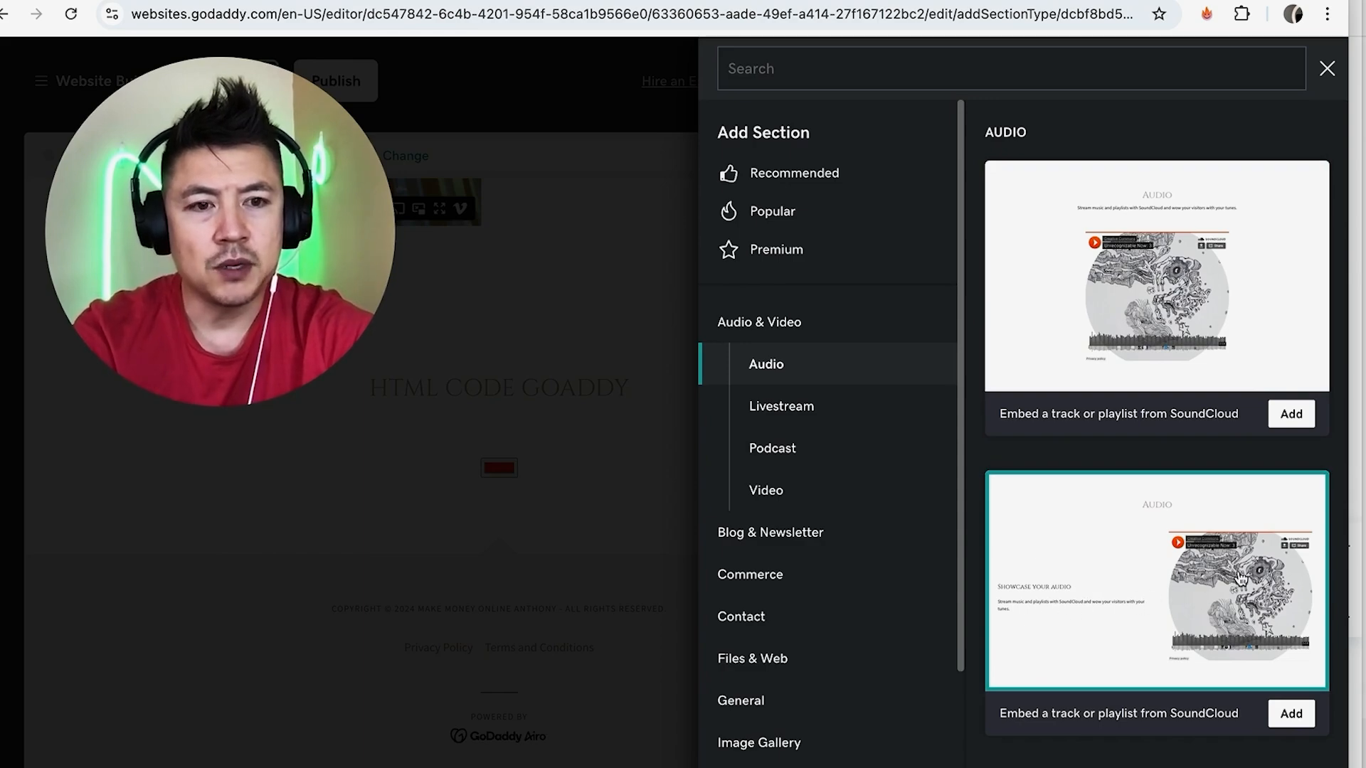
mouse_move(1062, 609)
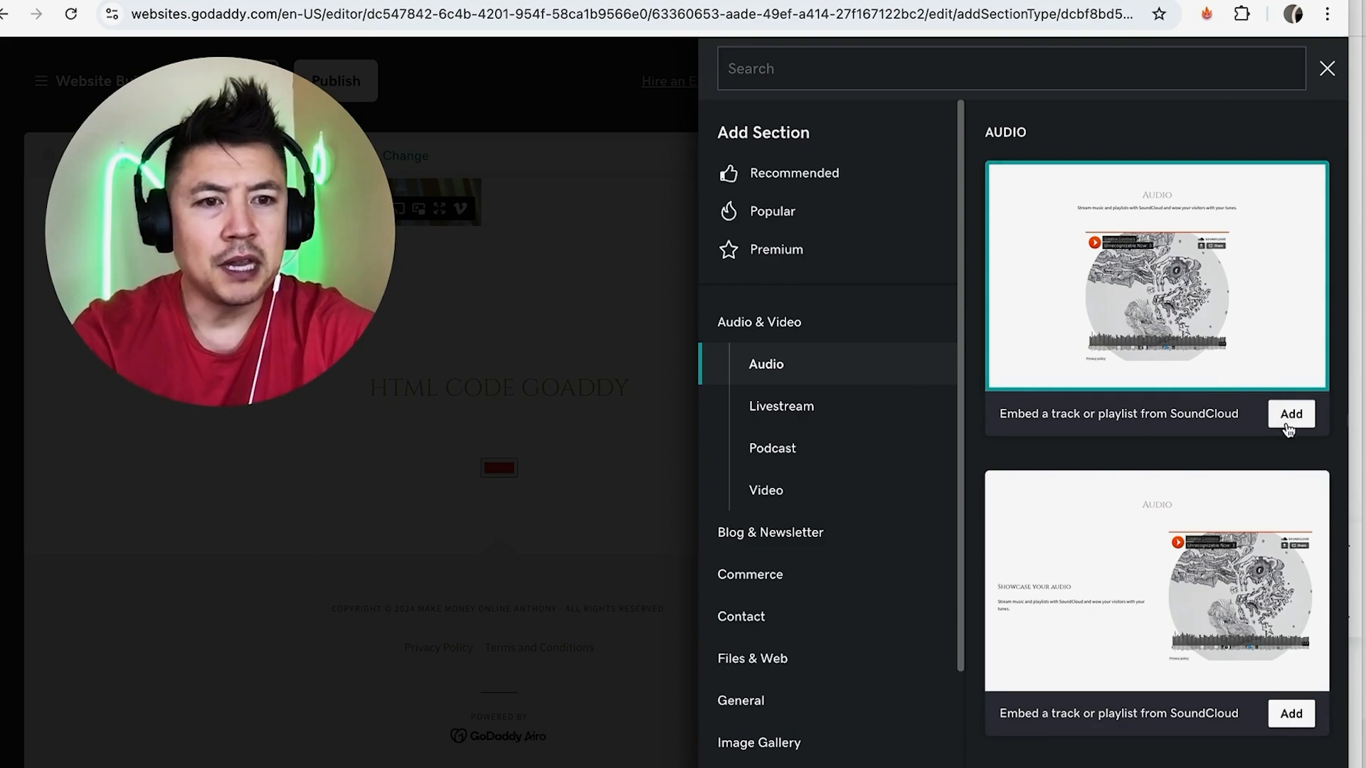
click(1290, 414)
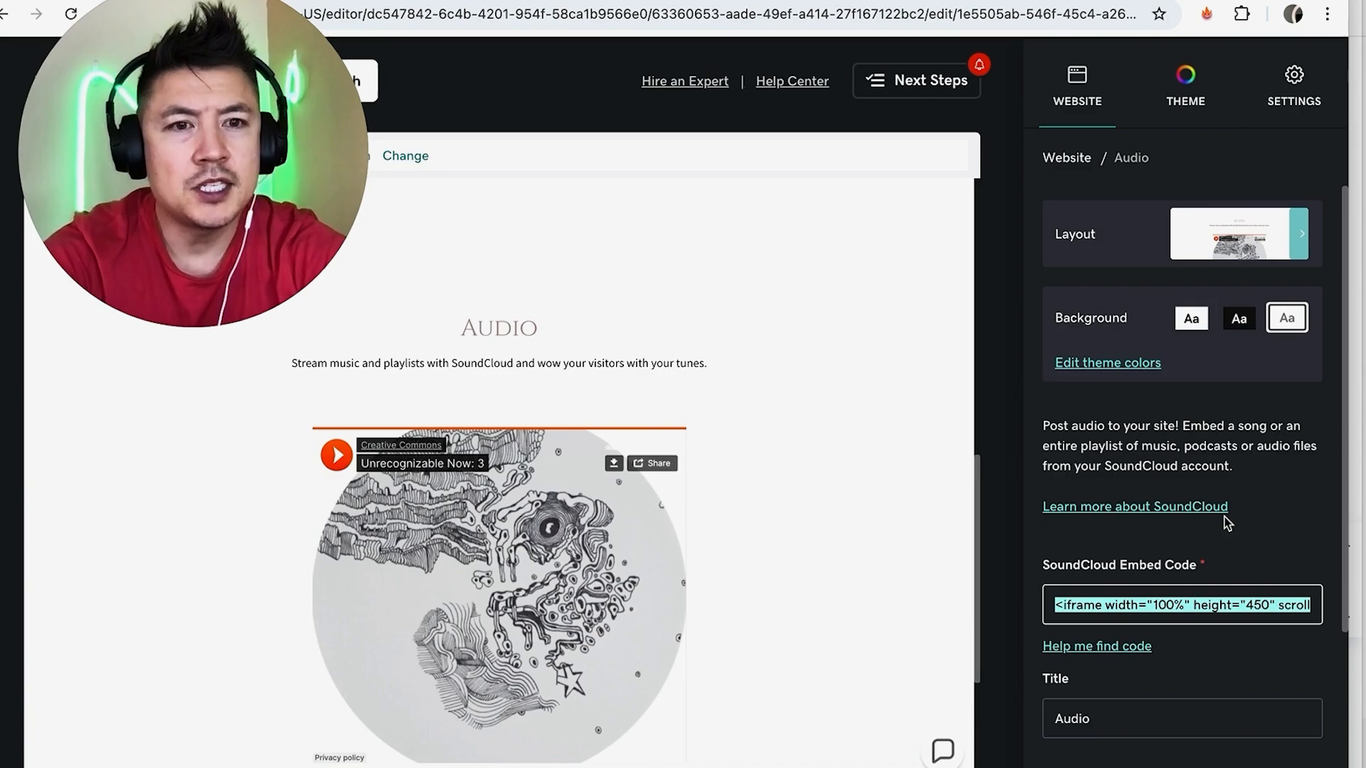
Scroll the Audio section settings to the Embed Code, Title and Description fields.
scroll(down, 3)
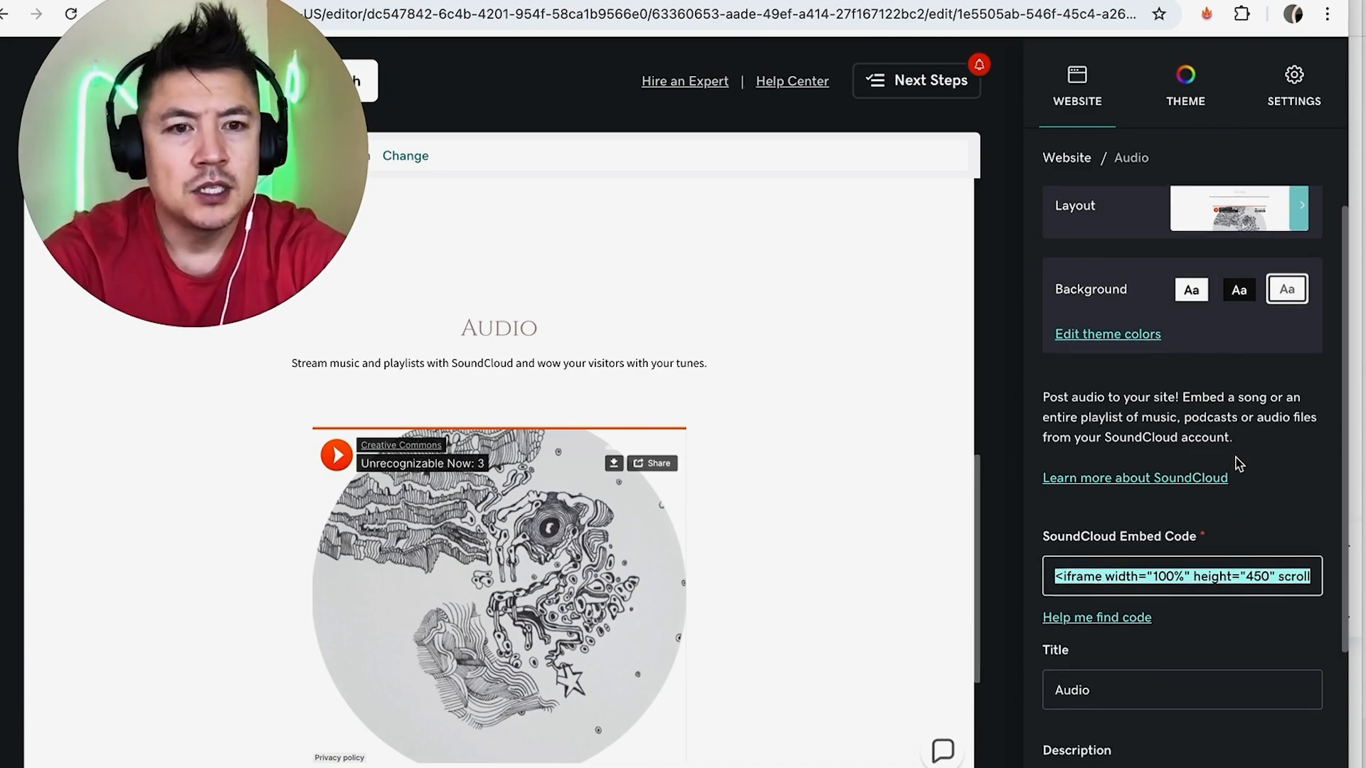
scroll(down, 3)
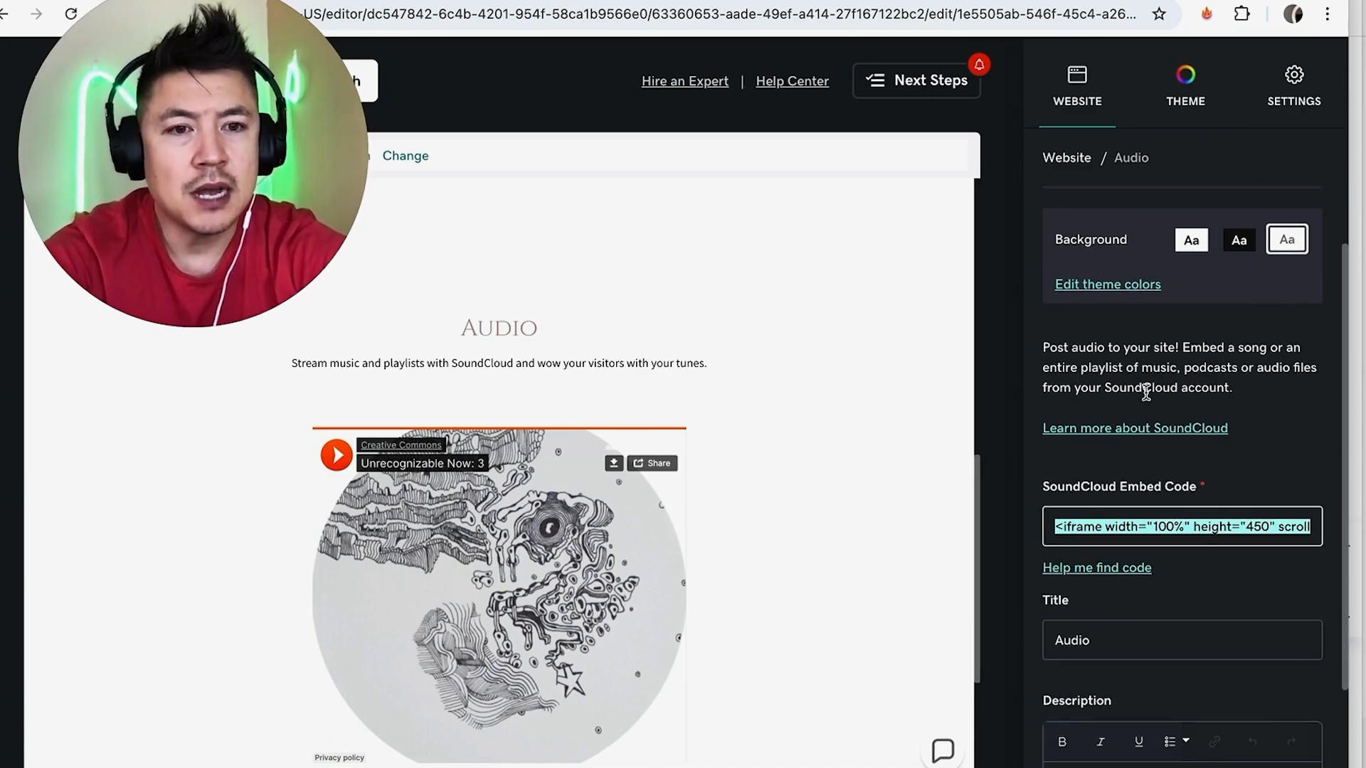
mouse_move(1182, 509)
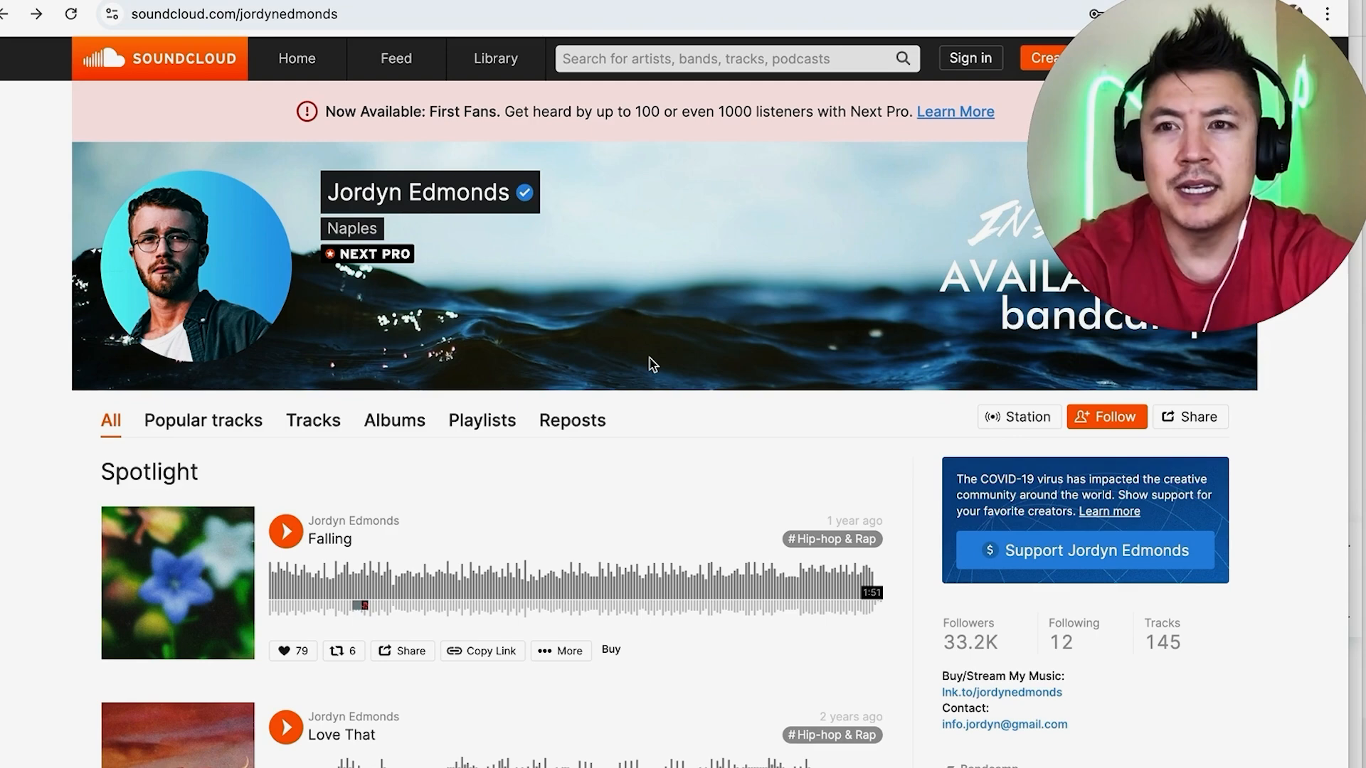
mouse_move(386, 176)
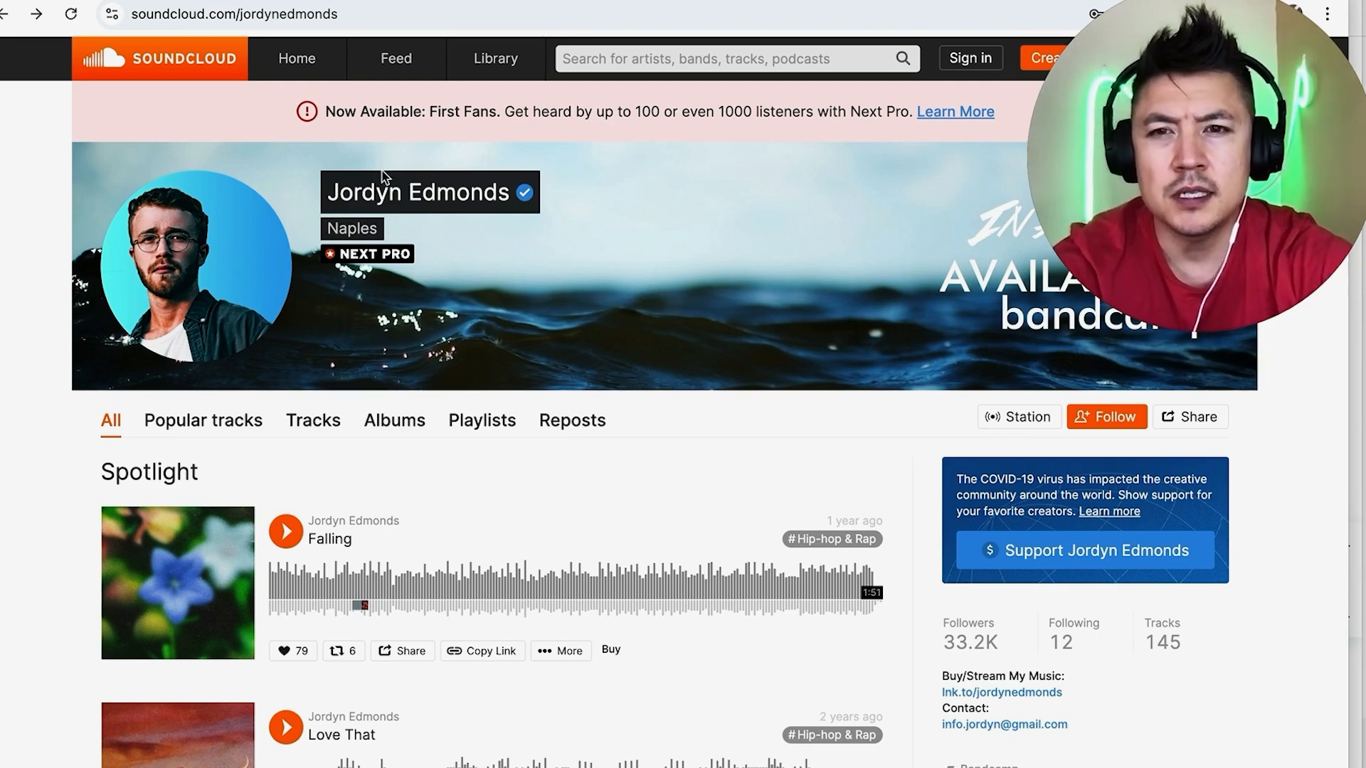
mouse_move(546, 452)
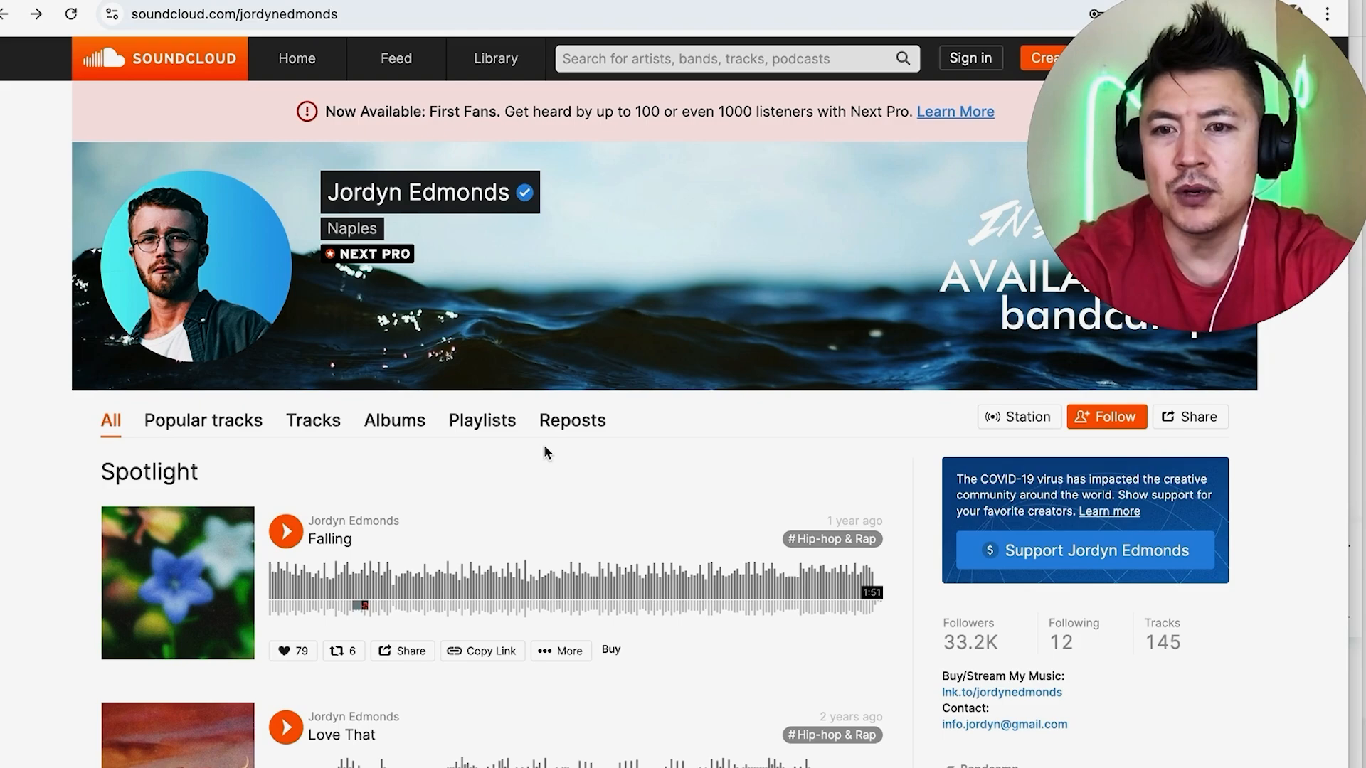
Scroll to the Spotlight tracks and bring up sharing options for the Falling track.
scroll(down, 3)
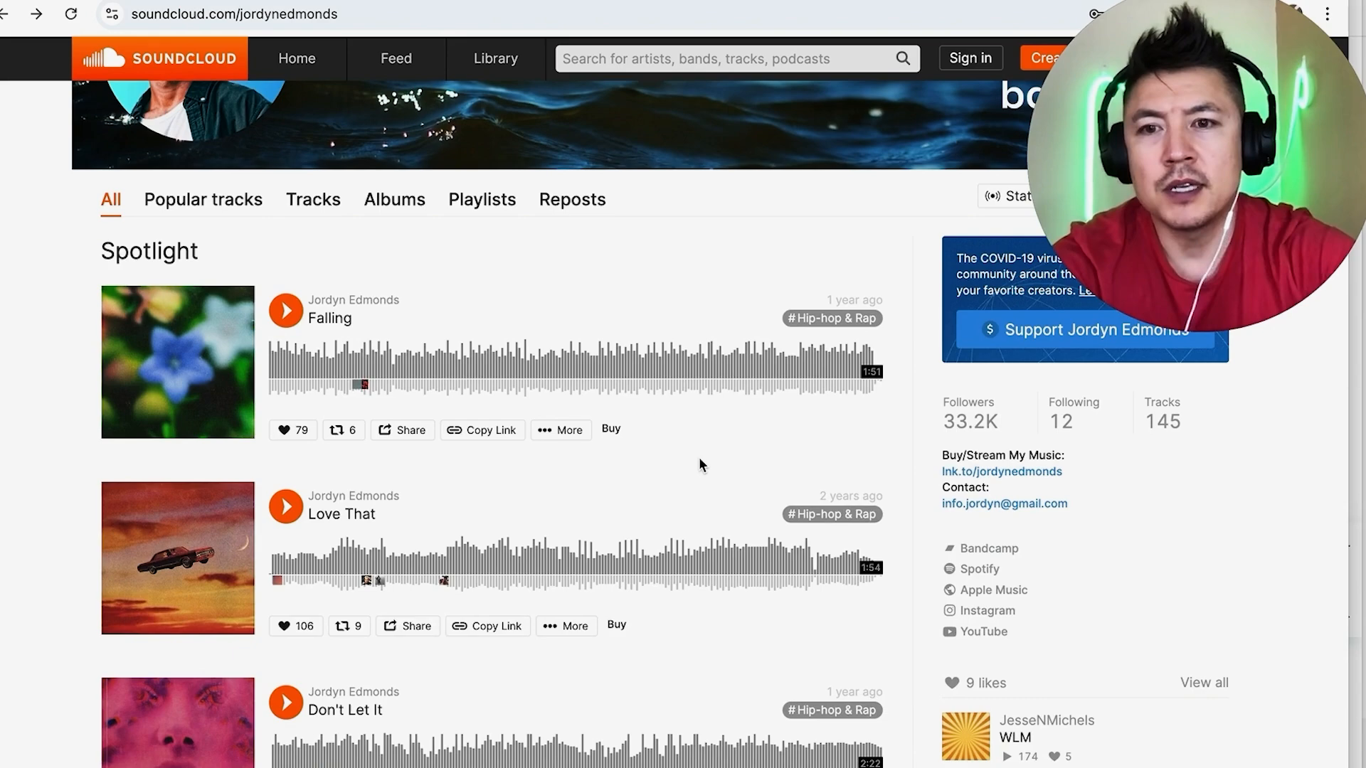
mouse_move(435, 432)
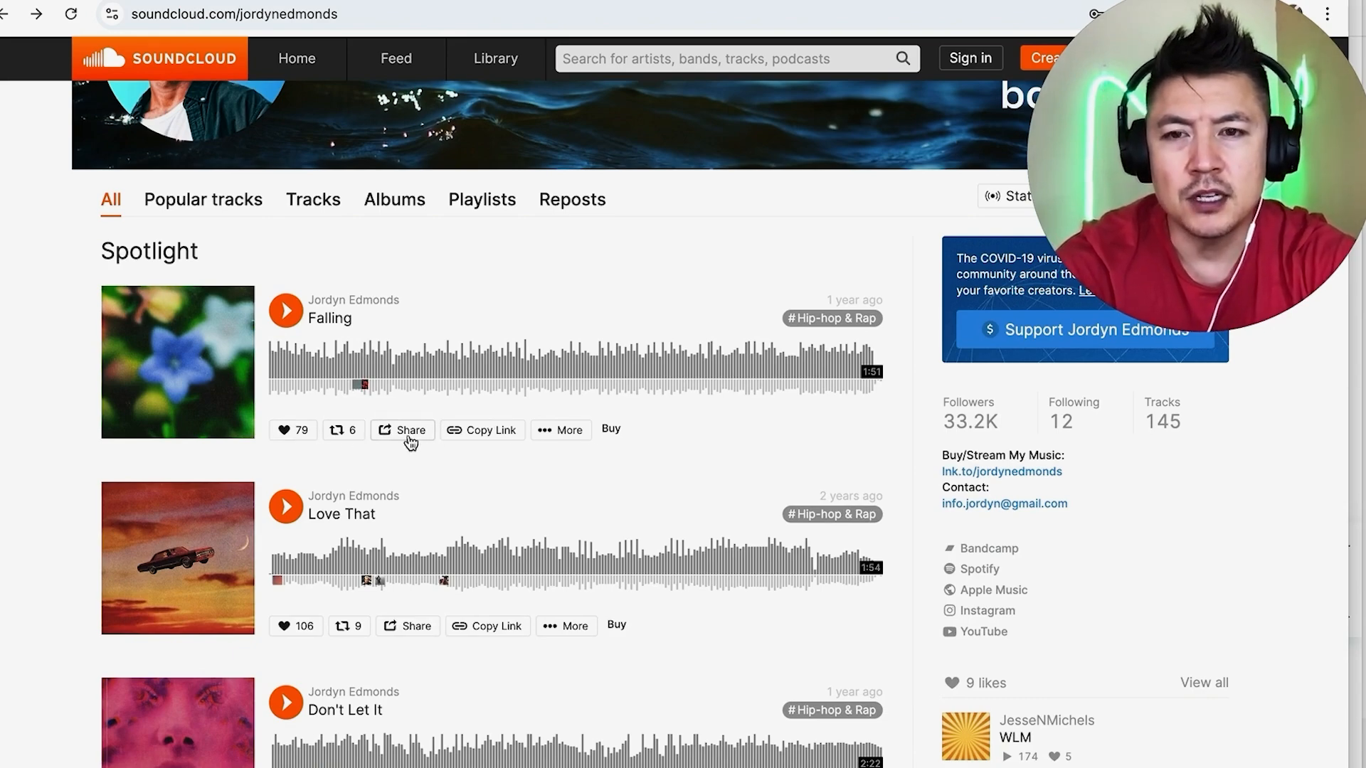
click(401, 430)
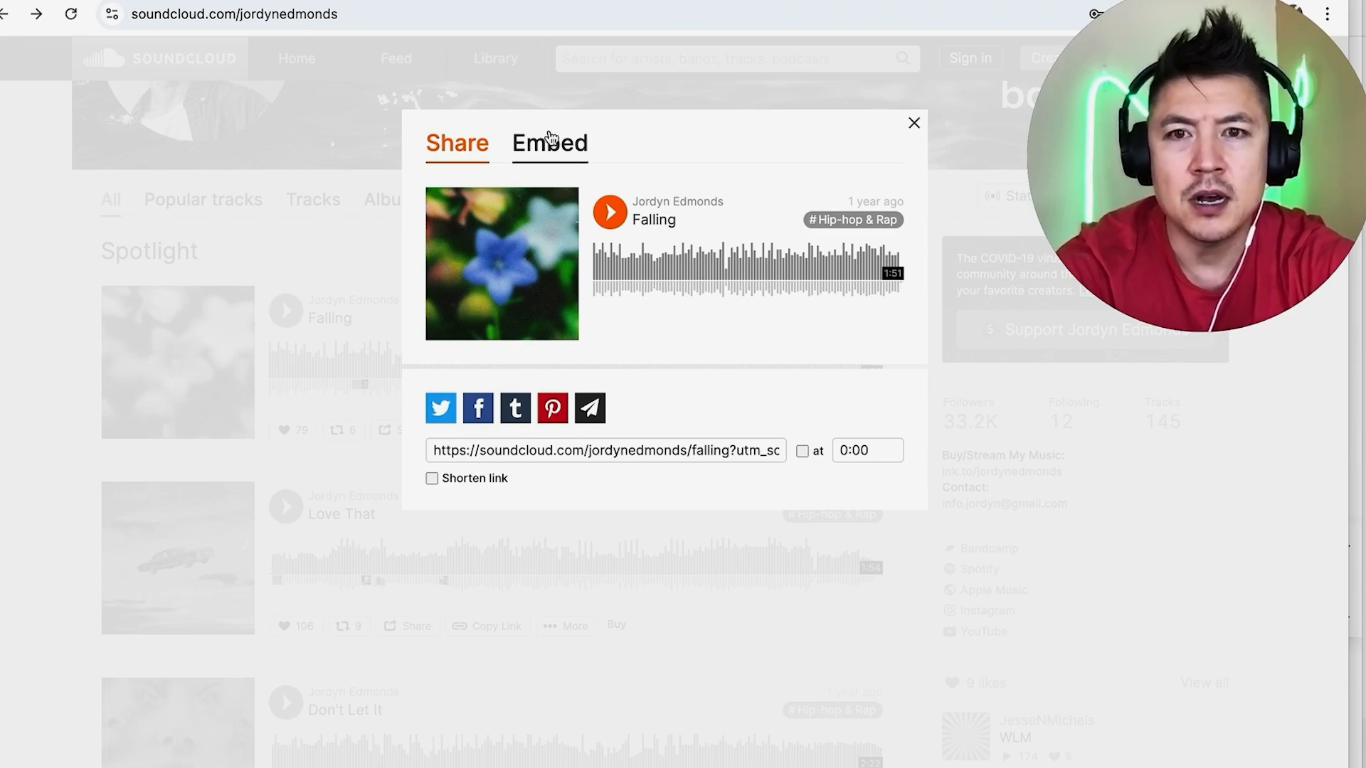
Switch the Falling share dialog to Embed to get its iframe code.
click(549, 142)
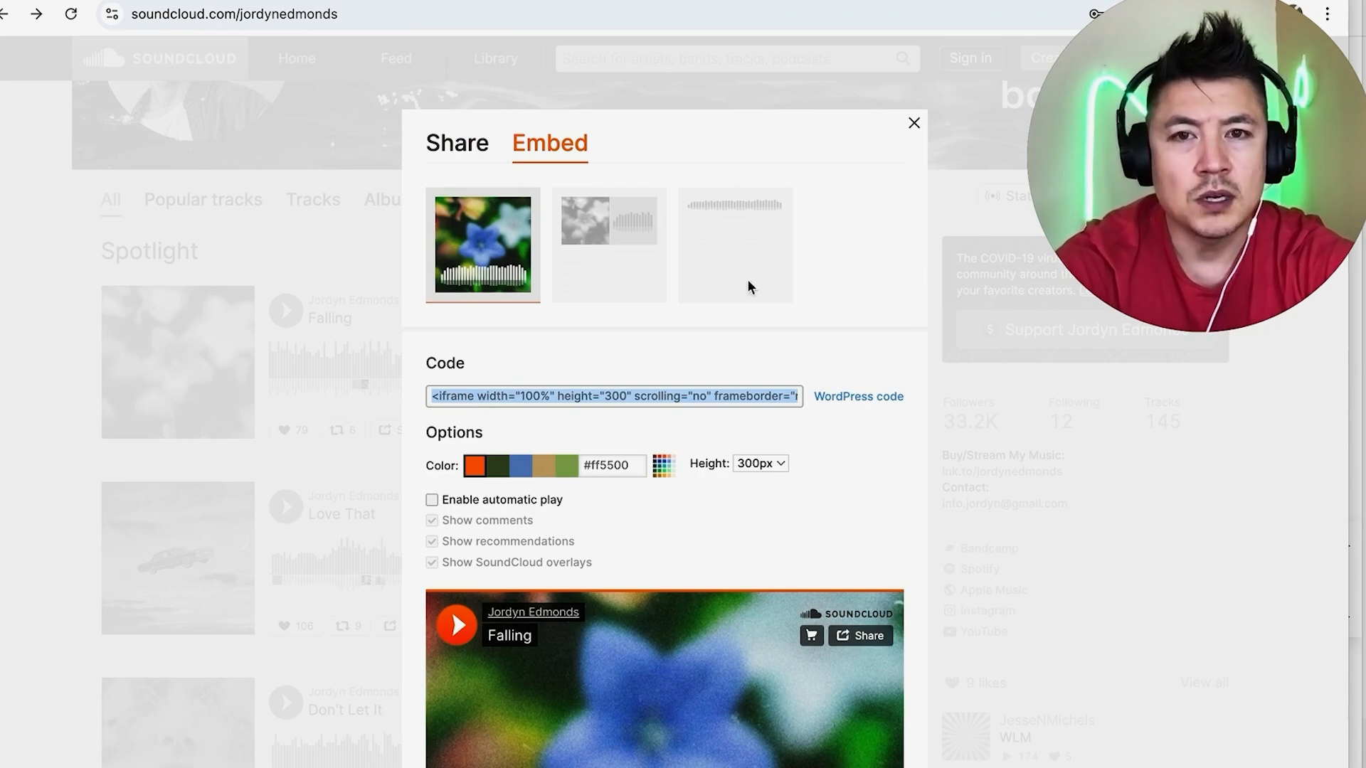
mouse_move(514, 244)
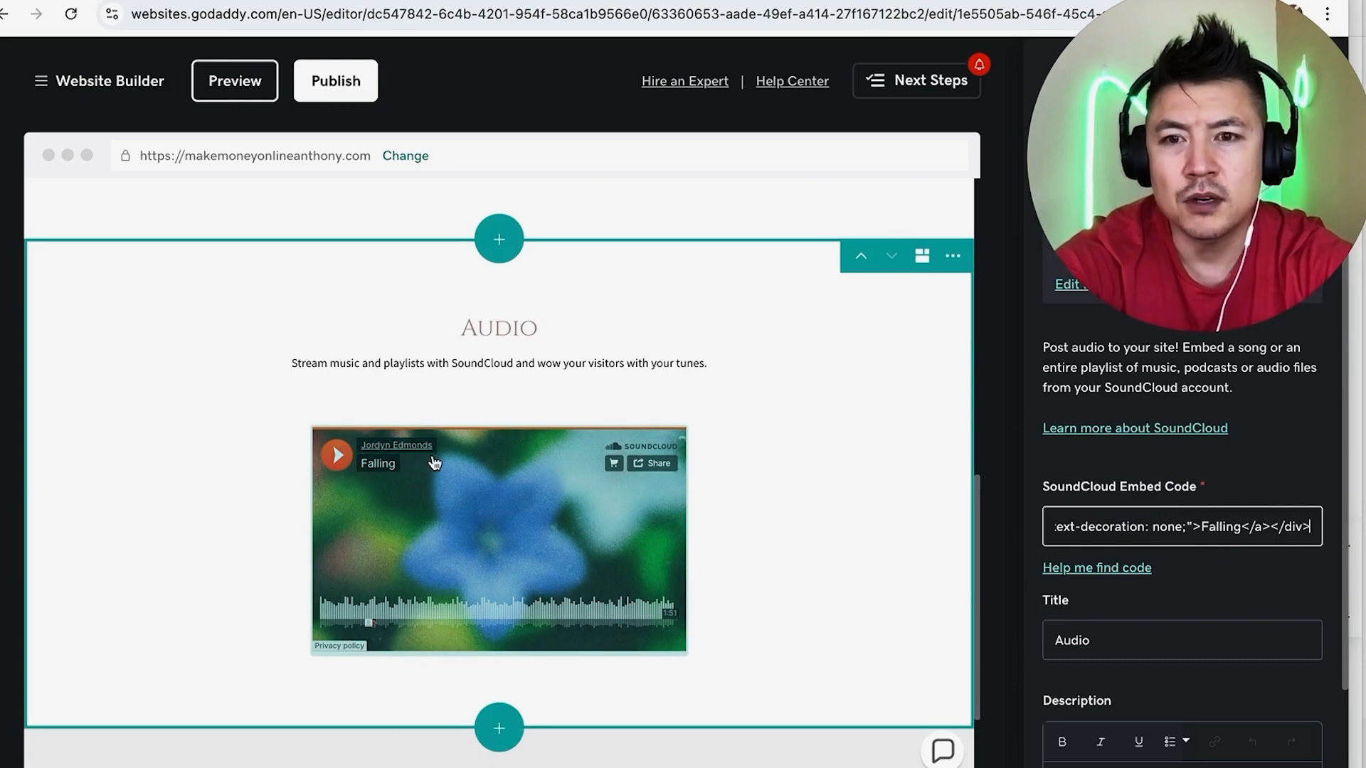
mouse_move(416, 484)
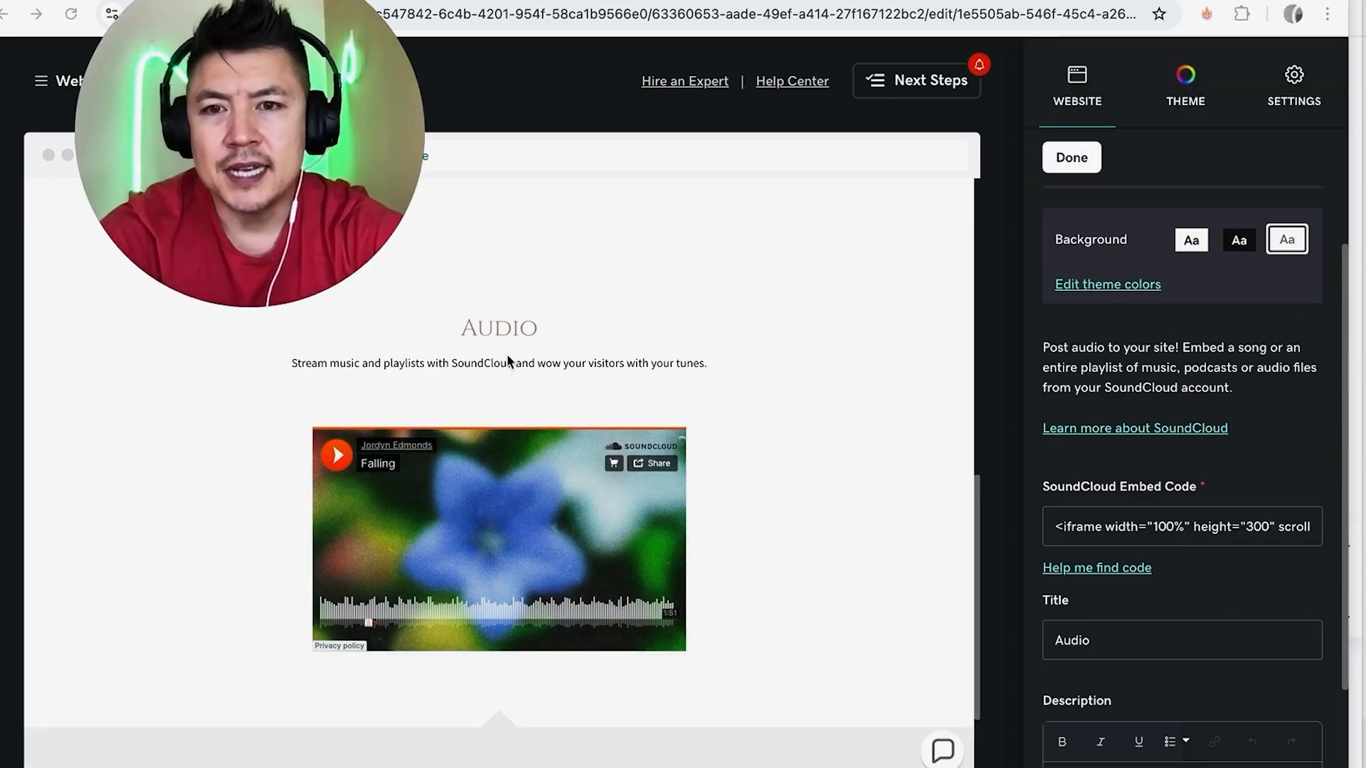
Describe the section 'HE IS THE COOLEST EVER!' and retitle it 'MY FAVORITE BESTEST SONG EVER!'.
scroll(down, 3)
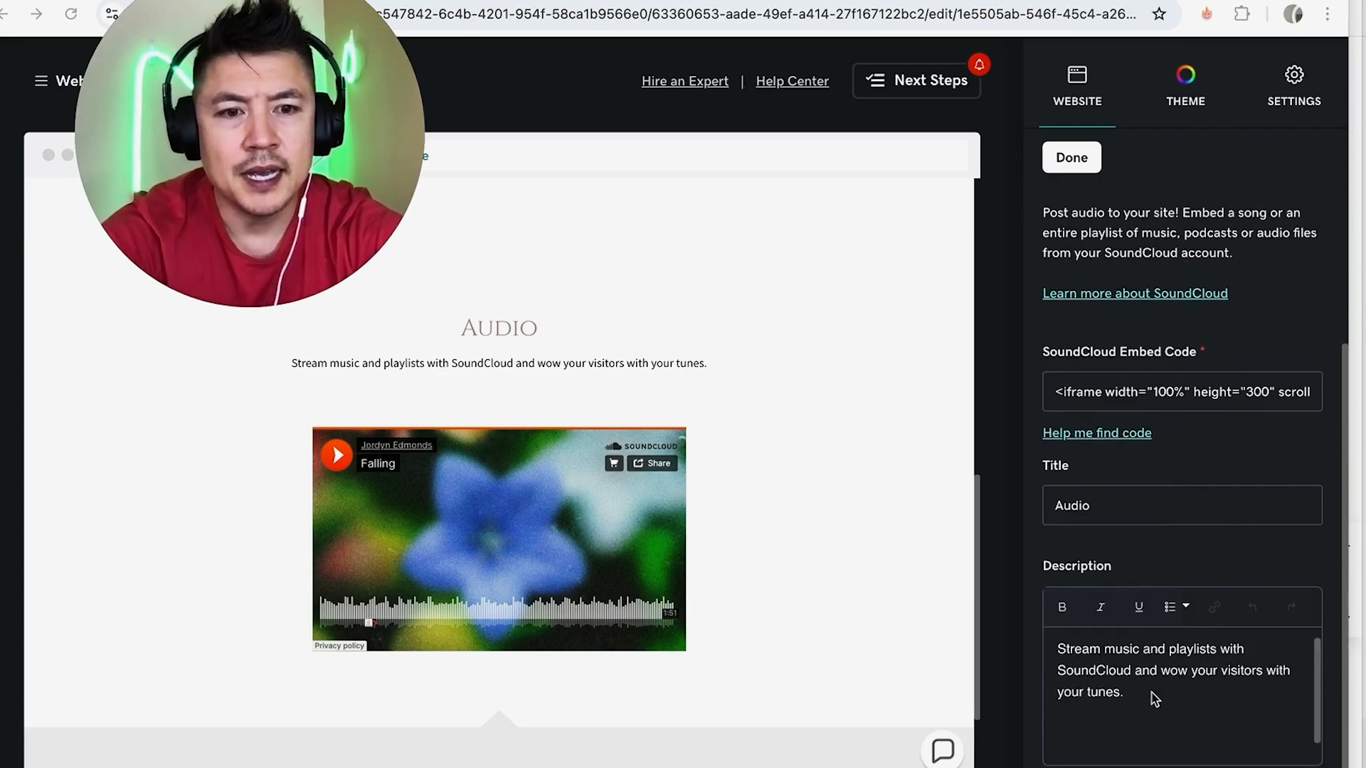
click(1140, 693)
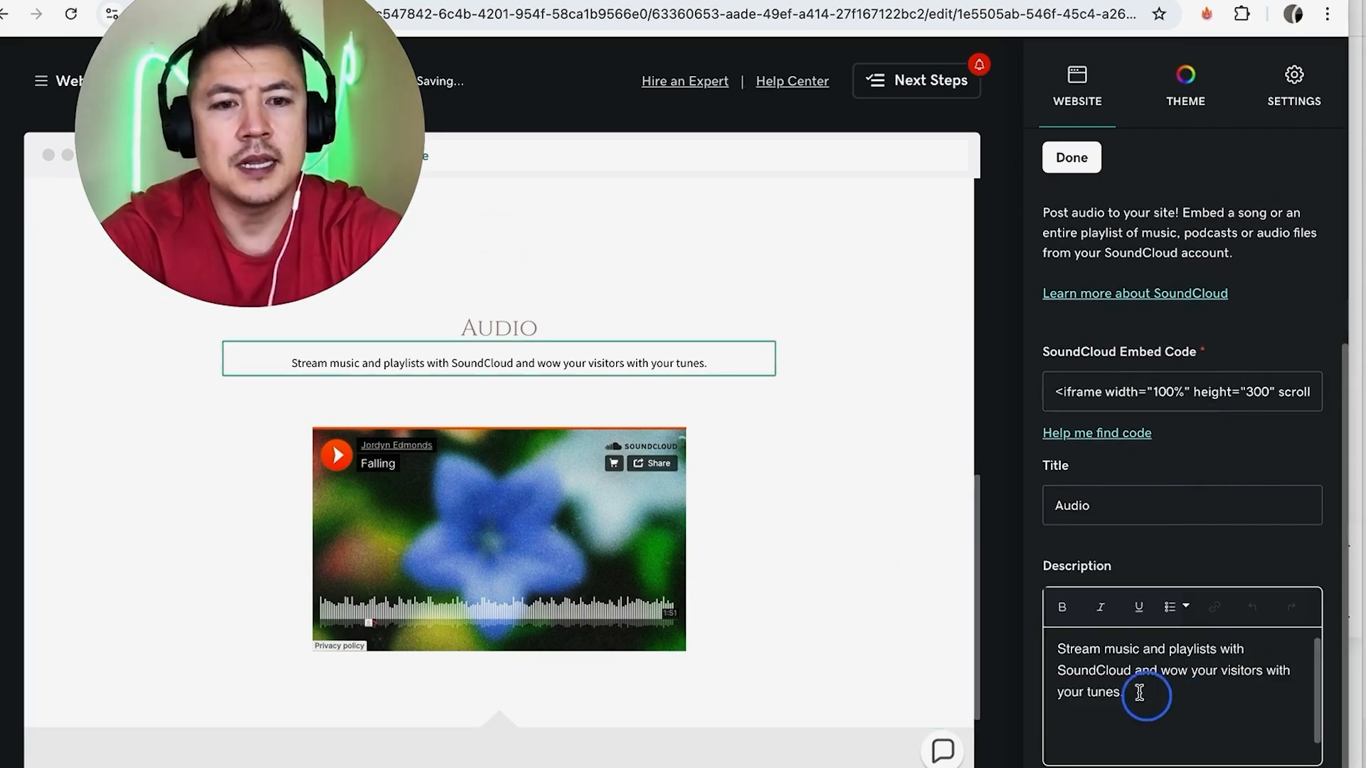
text(HE IS THE)
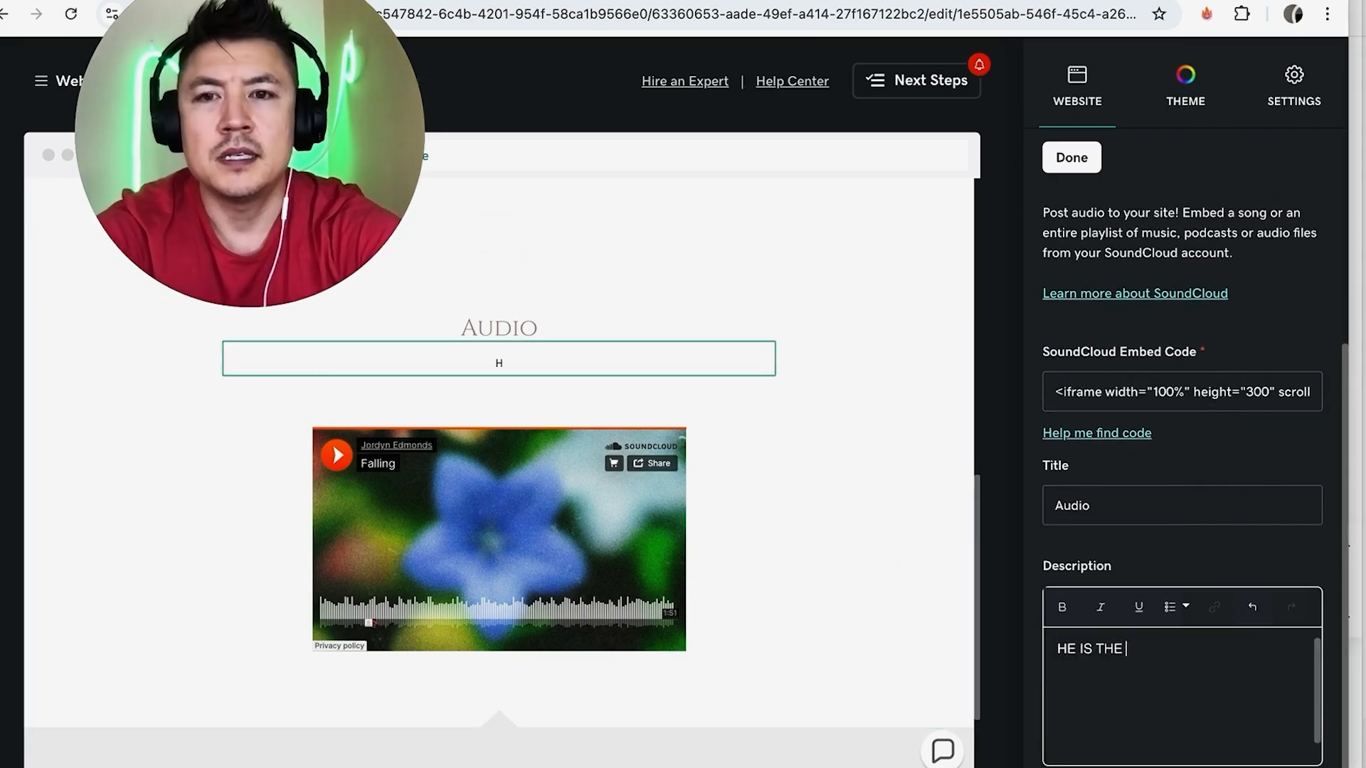
text(COOLEST EVER!)
click(1182, 503)
text(MY FAVORITE)
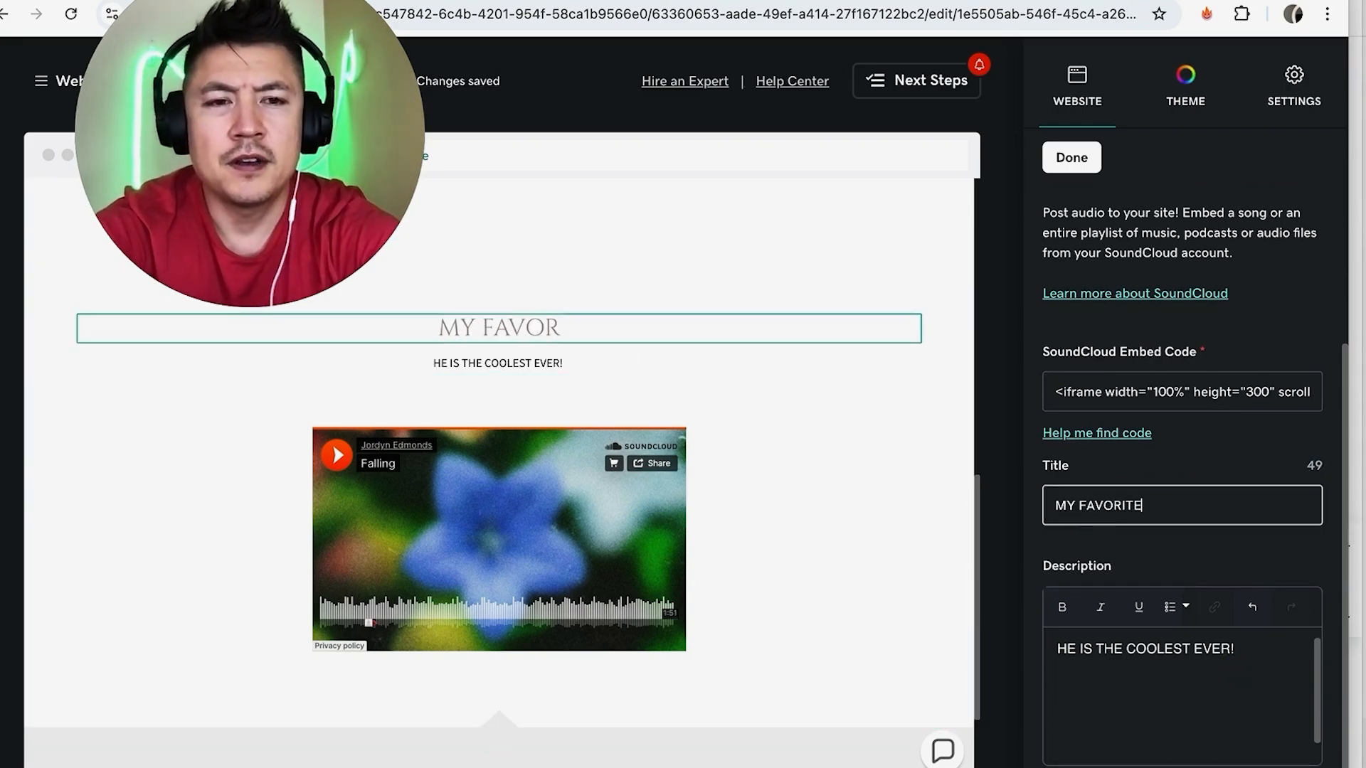
text(BESTEST SONG EVER!)
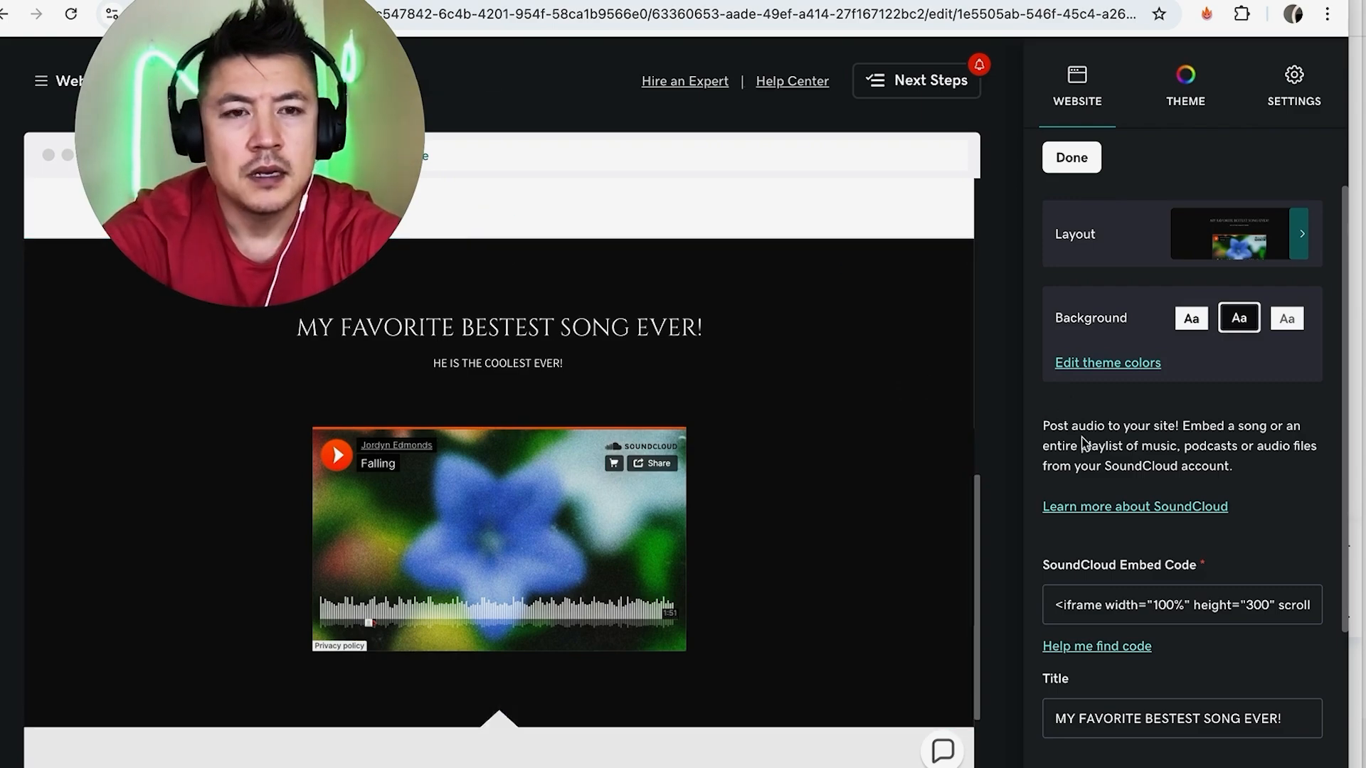
Finish the audio section and publish the site to its current domain, dismissing the live message.
click(1069, 158)
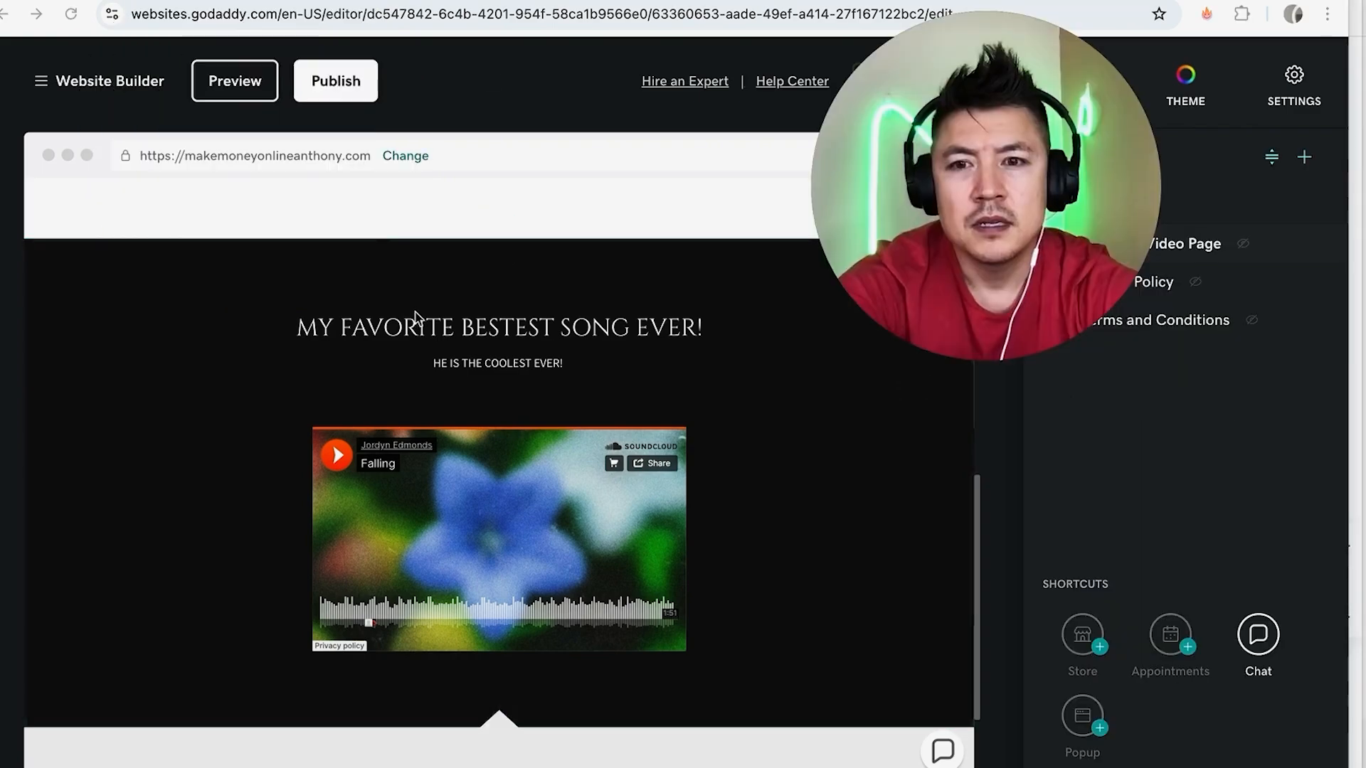
mouse_move(330, 389)
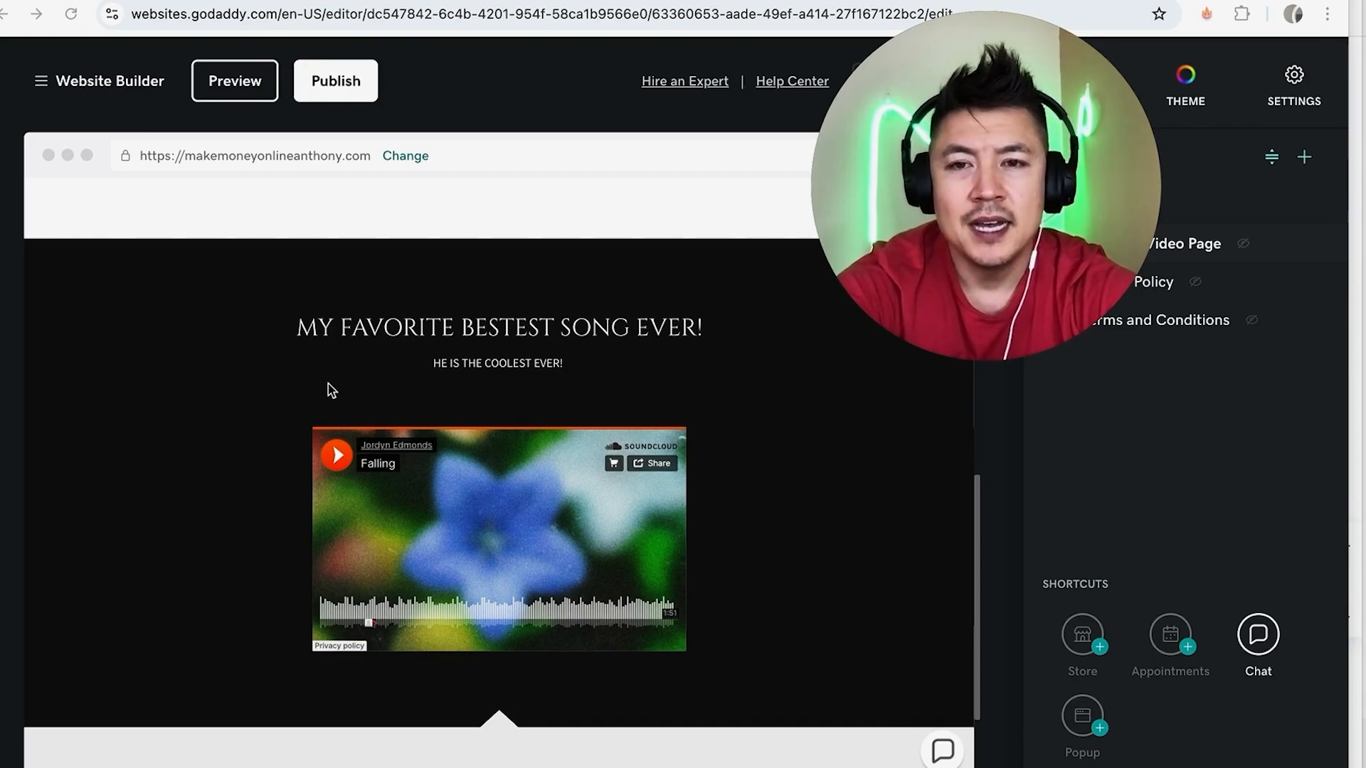
click(336, 79)
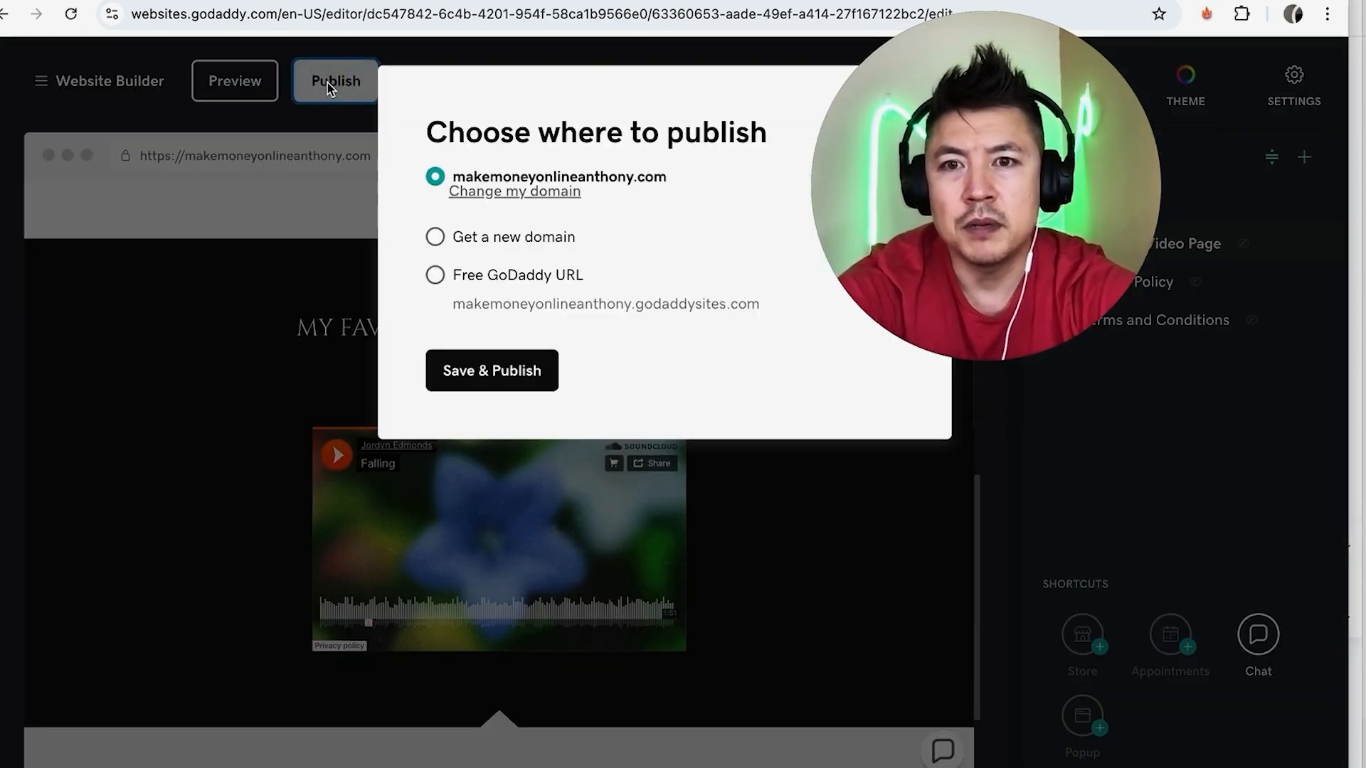
click(490, 370)
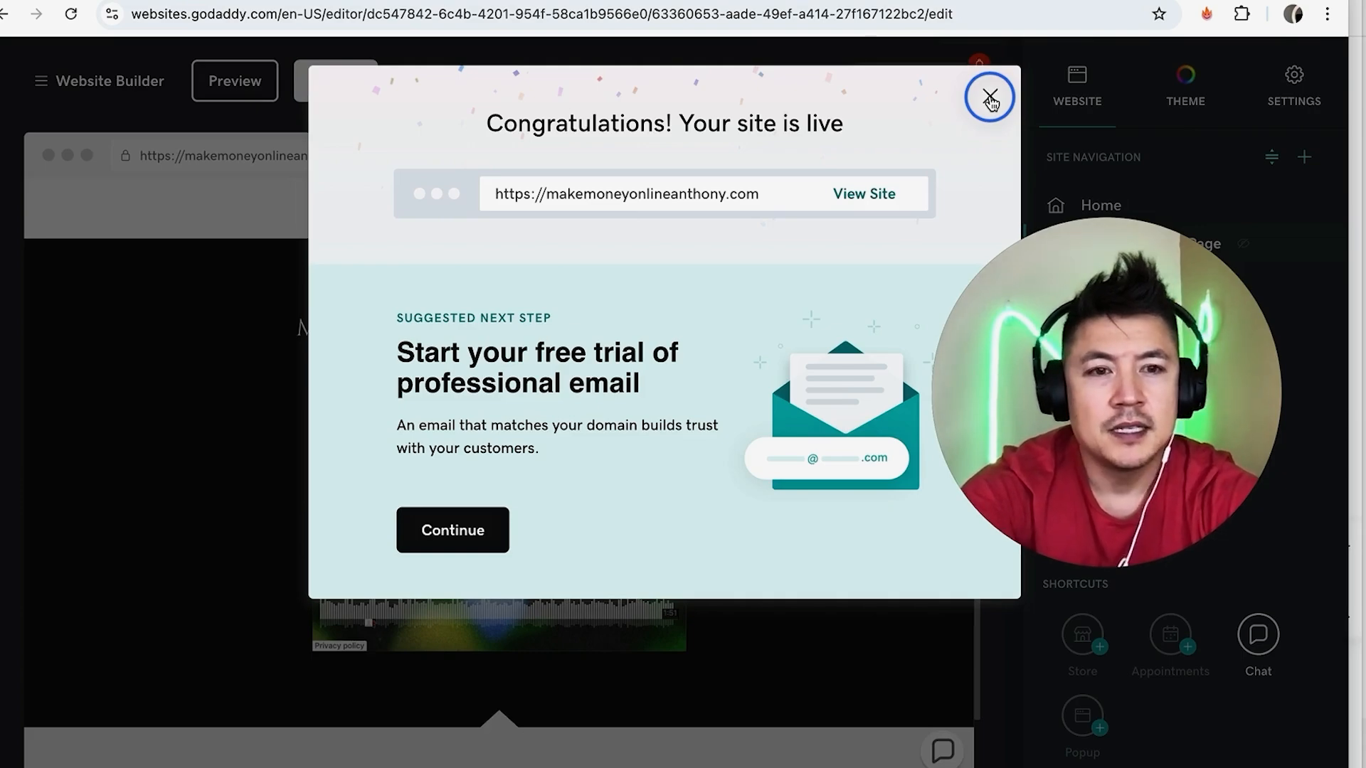
click(988, 97)
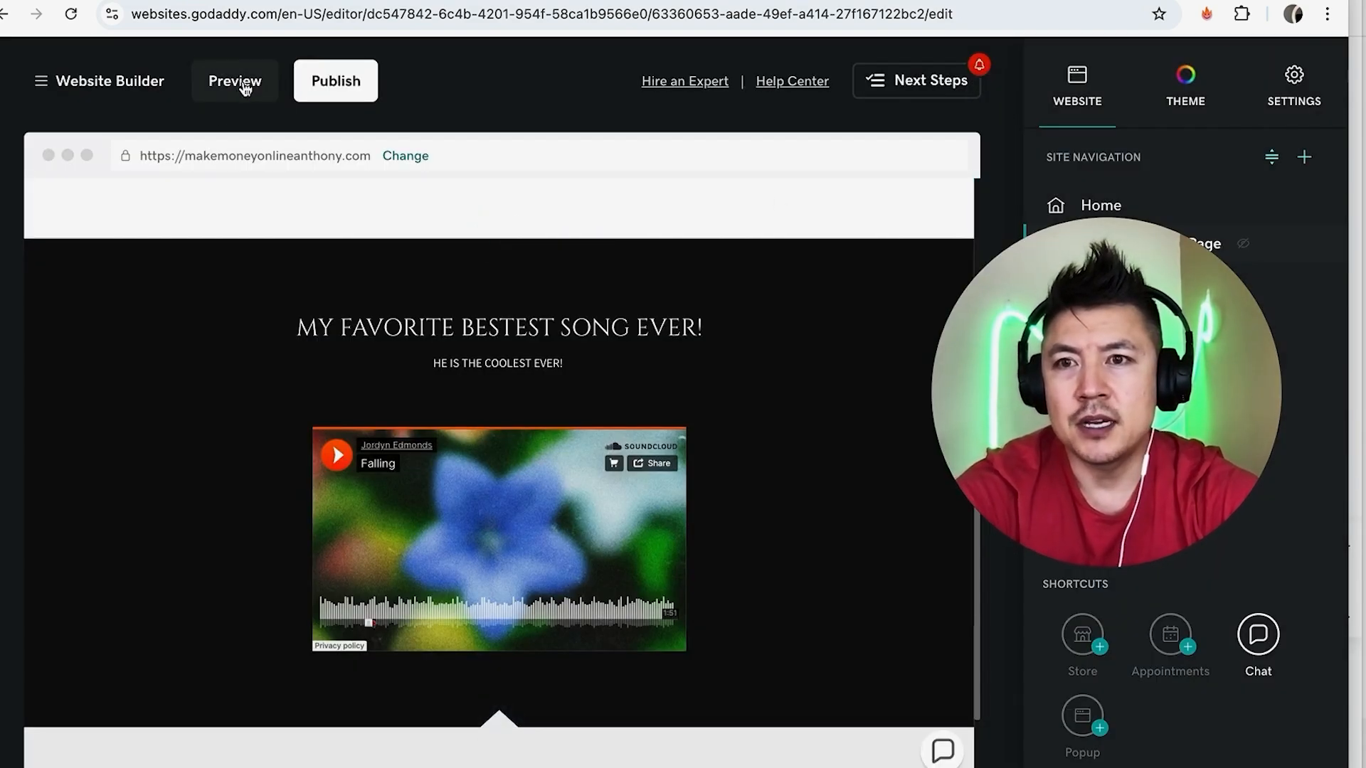
Preview the site and scroll to the audio section with the Falling player.
click(234, 80)
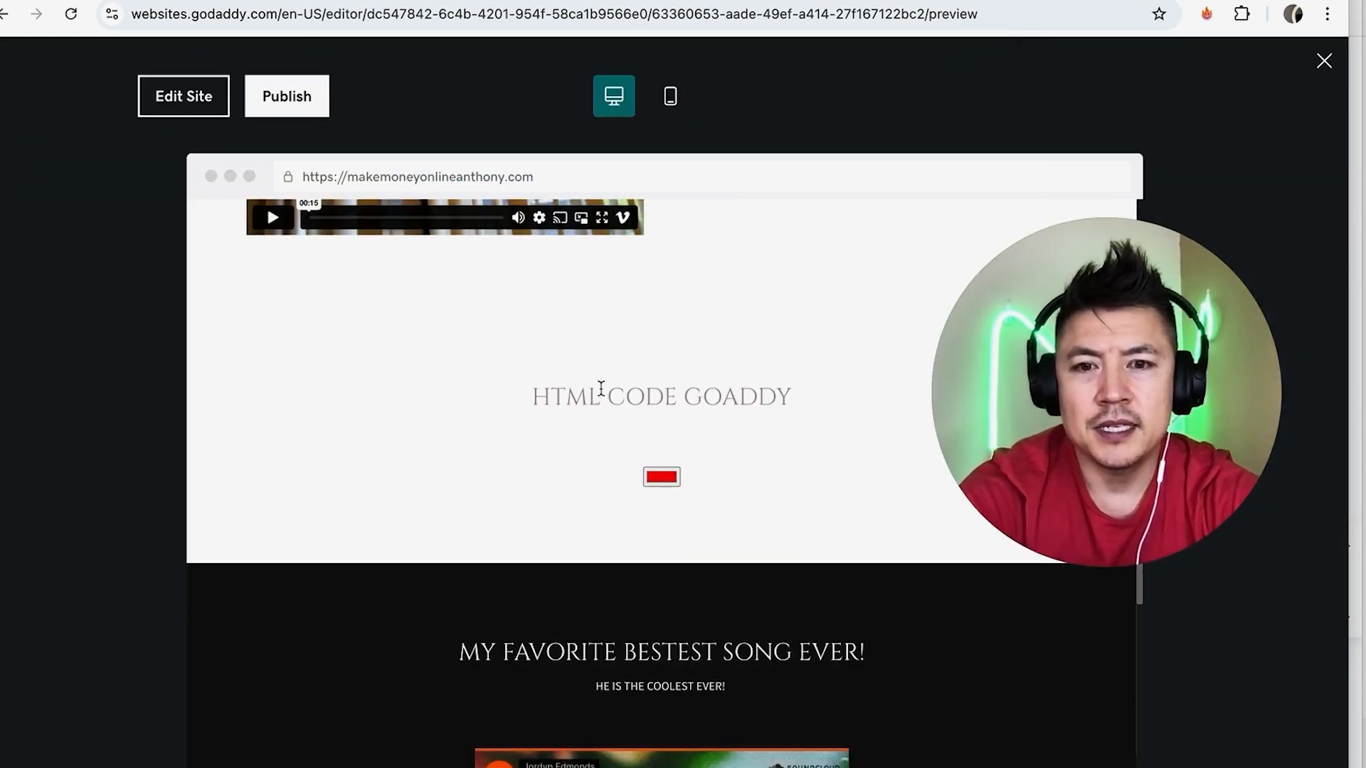
scroll(down, 3)
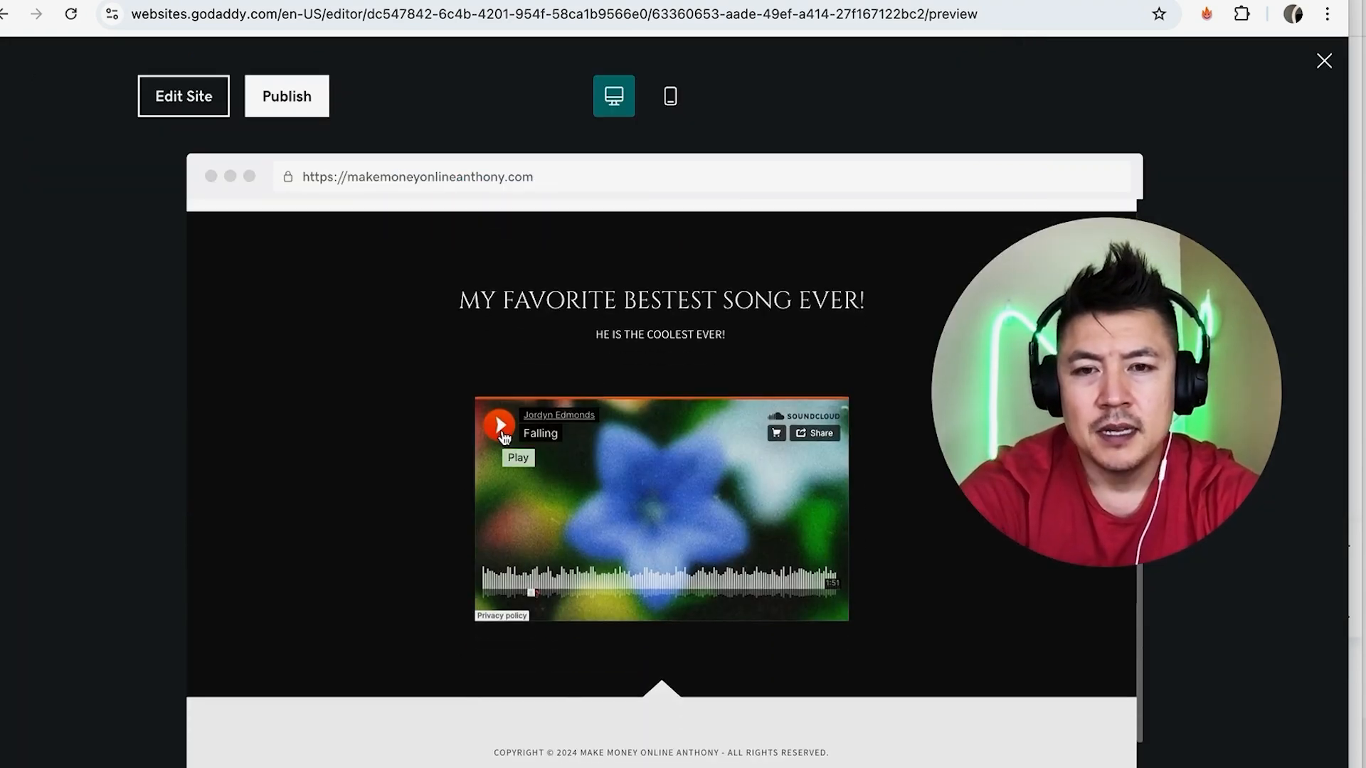
mouse_move(482, 360)
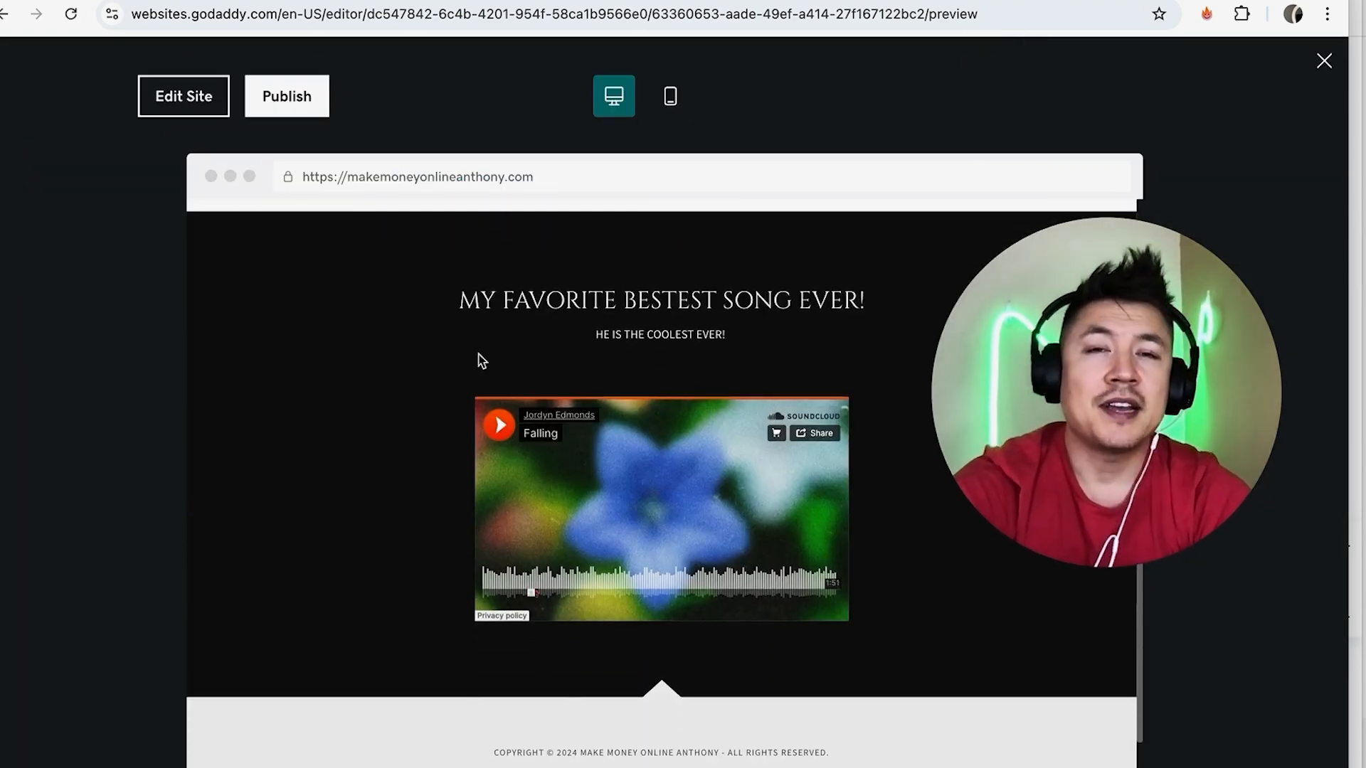